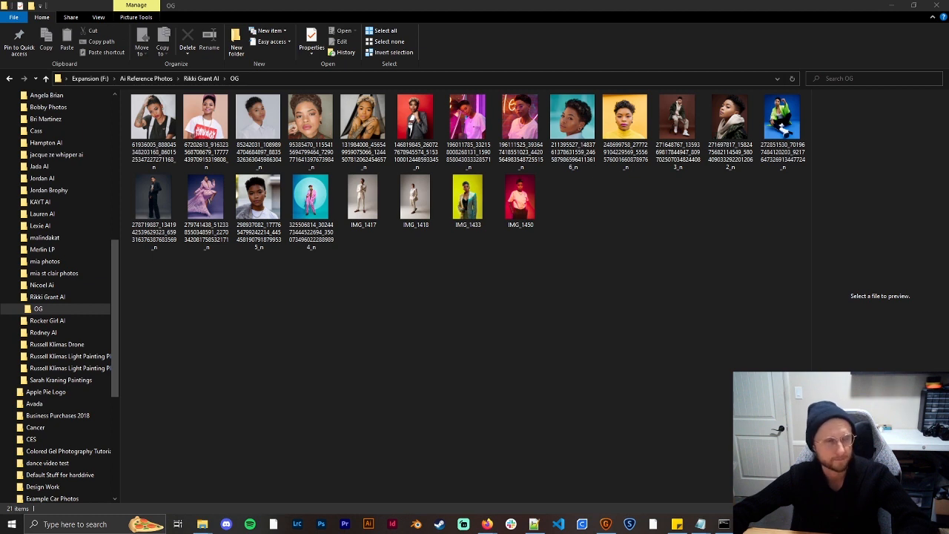
{"action": "mouse_move", "coordinate": [575, 300]}
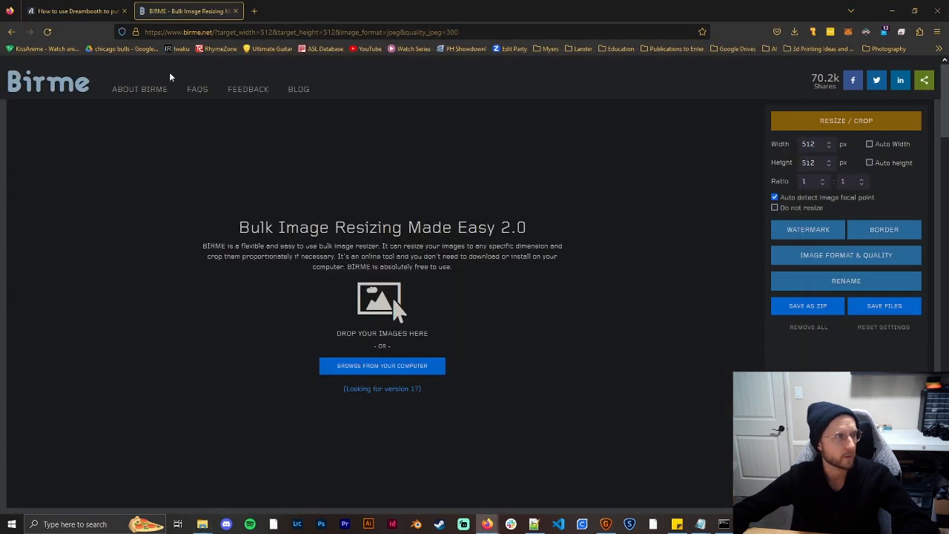
{"action": "mouse_move", "coordinate": [249, 53]}
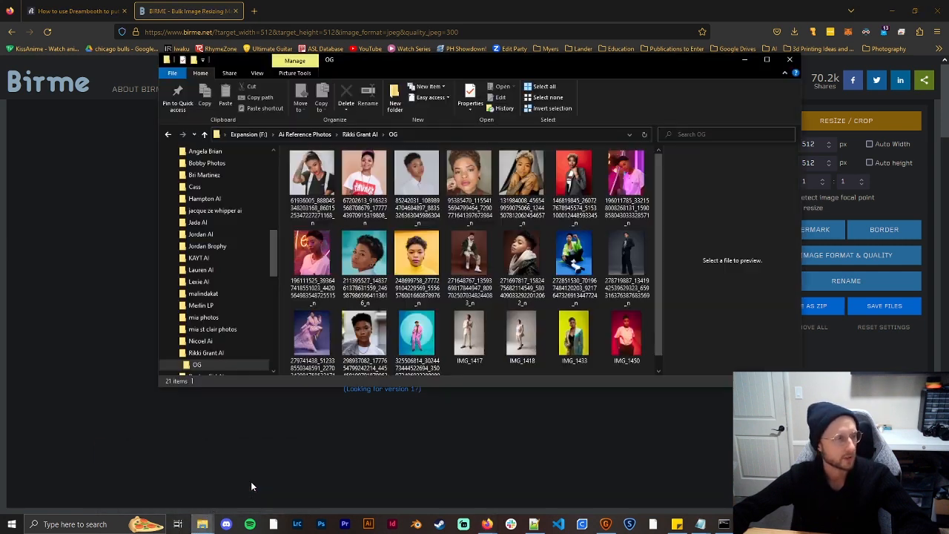
Load all the original photos from the OG folder into BIRME and review their 512×512 crop previews
{"action": "left_click", "coordinate": [625, 323]}
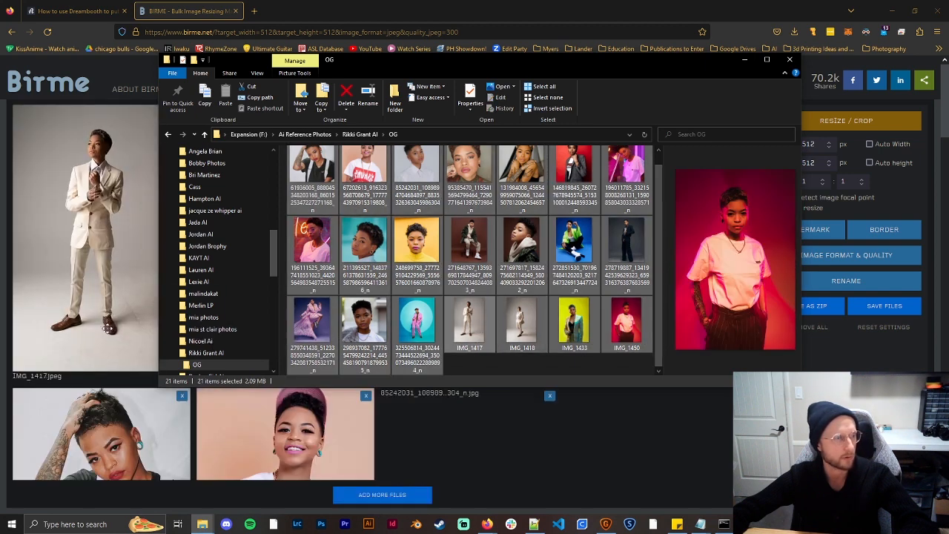
{"action": "left_click", "coordinate": [789, 59]}
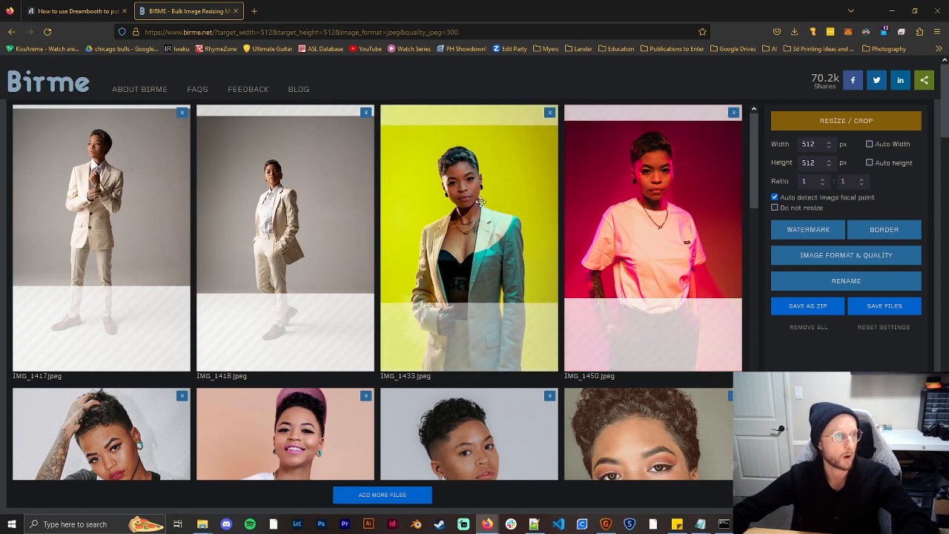
{"action": "scroll", "scroll_direction": "down", "scroll_amount": 3}
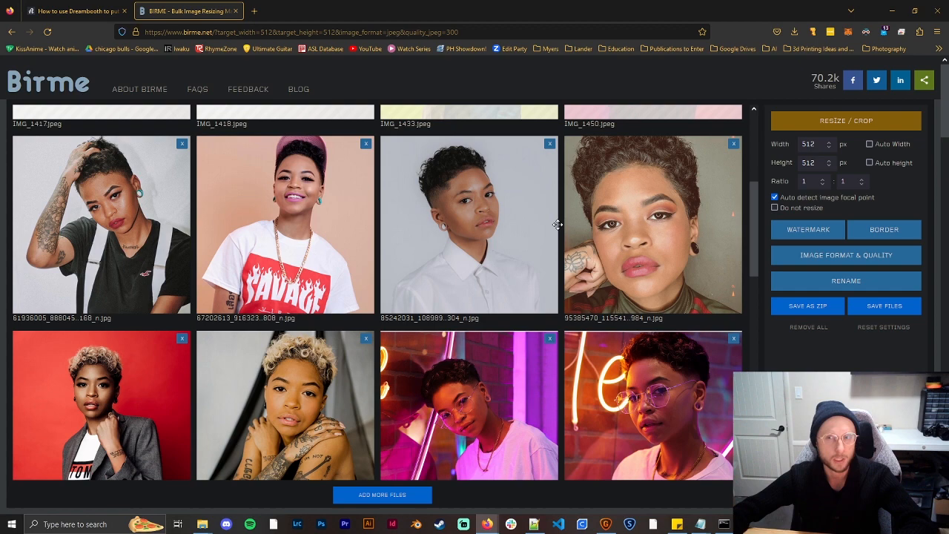
{"action": "scroll", "scroll_direction": "down", "scroll_amount": 3}
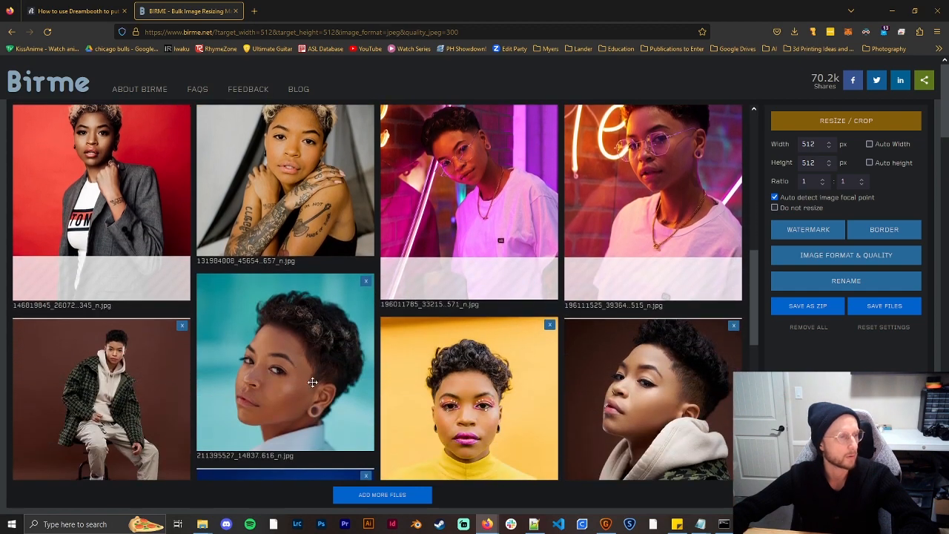
{"action": "scroll", "scroll_direction": "down", "scroll_amount": 3}
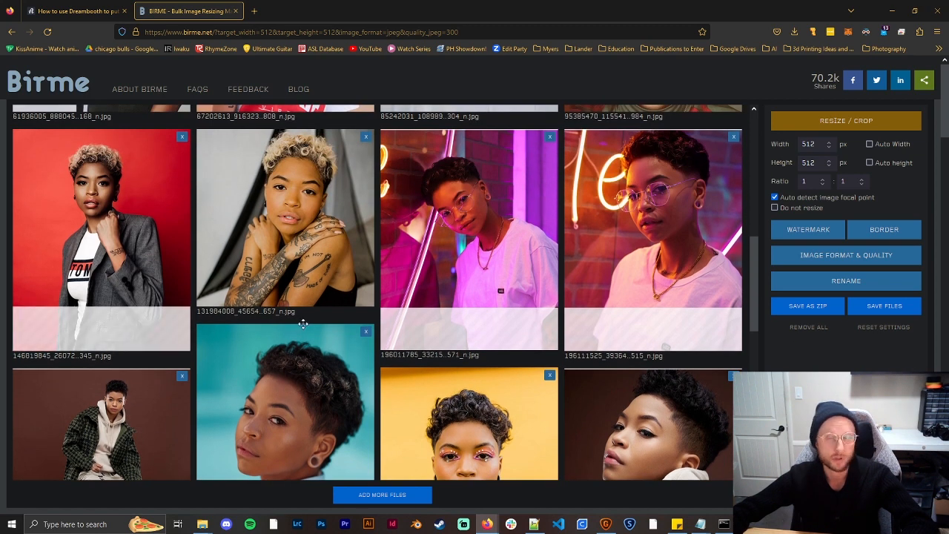
{"action": "scroll", "scroll_direction": "down", "scroll_amount": 3}
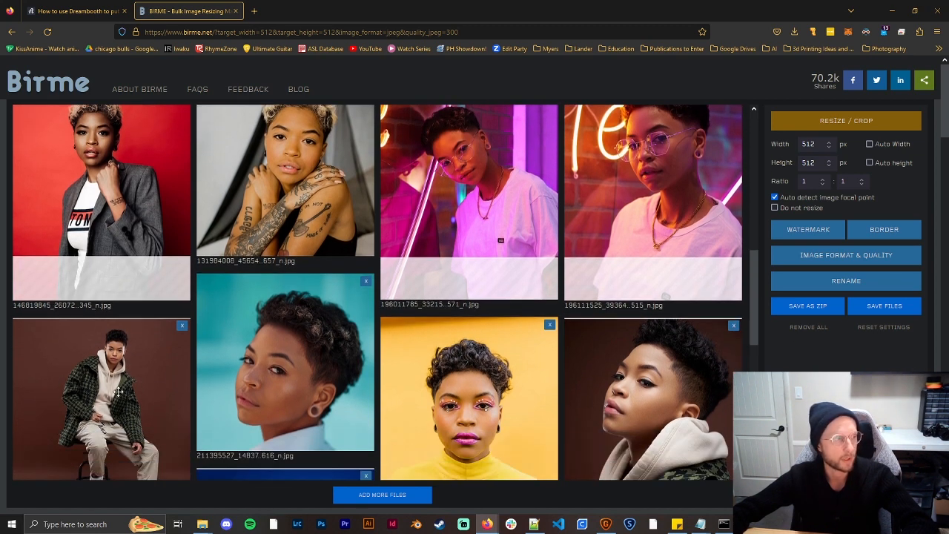
{"action": "mouse_move", "coordinate": [394, 370]}
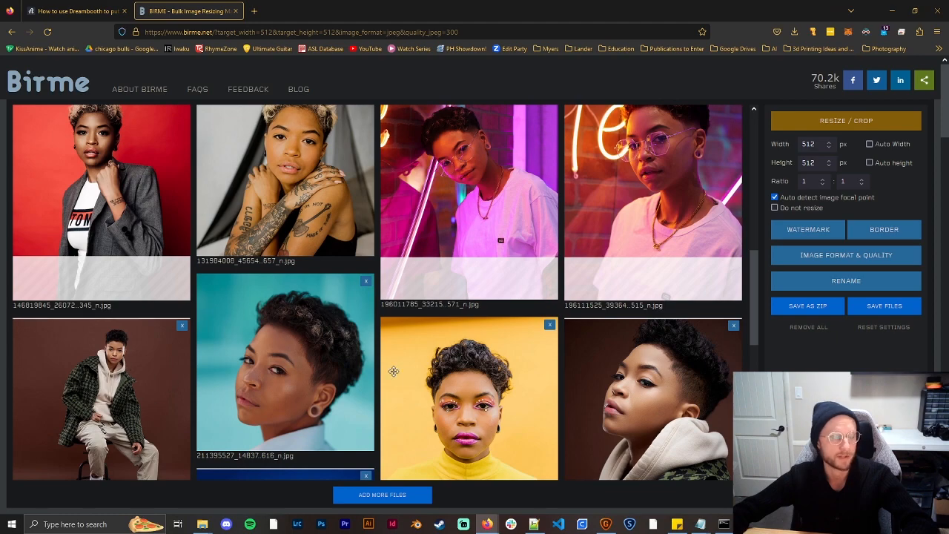
{"action": "scroll", "scroll_direction": "down", "scroll_amount": 3}
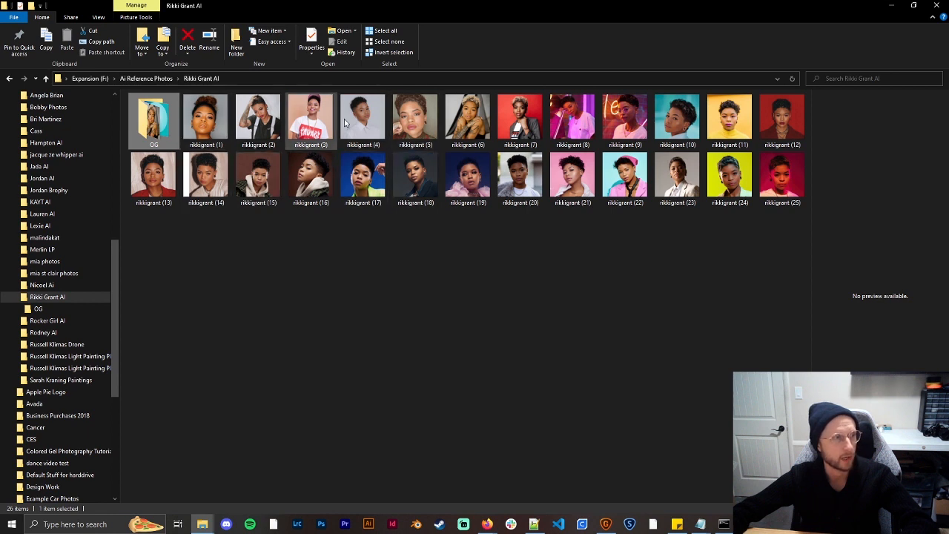
{"action": "mouse_move", "coordinate": [258, 119]}
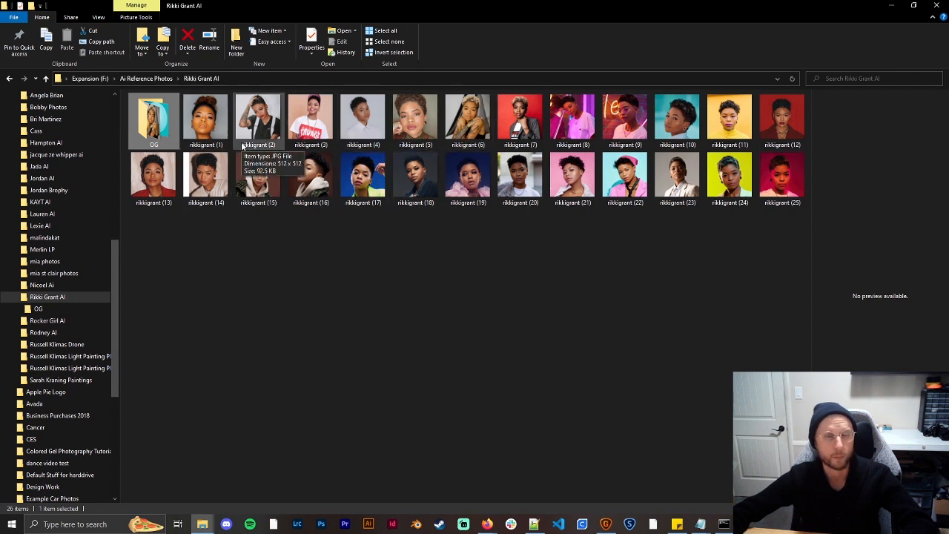
Check the resized photo thumbnails confirm 512 x 512 dimensions in the numbered output folder
{"action": "left_click", "coordinate": [205, 119]}
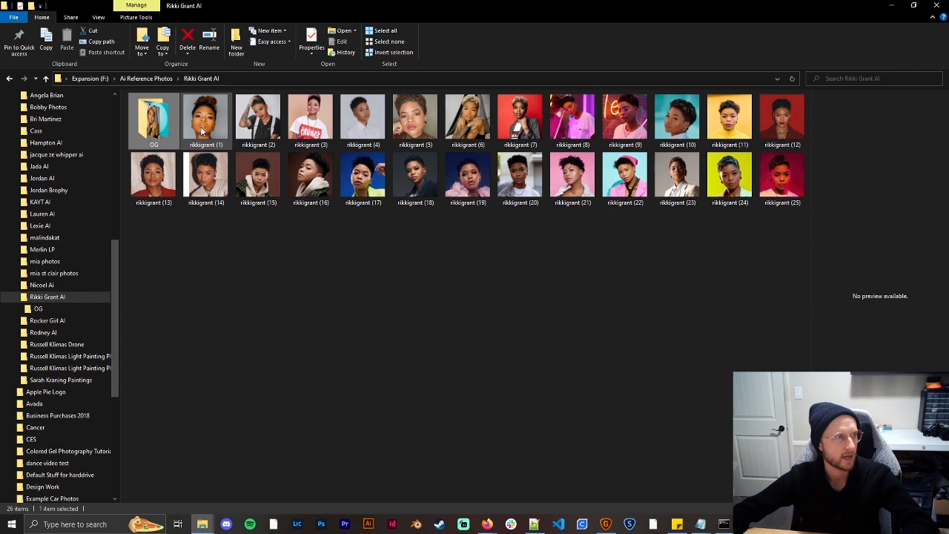
{"action": "left_click", "coordinate": [258, 119]}
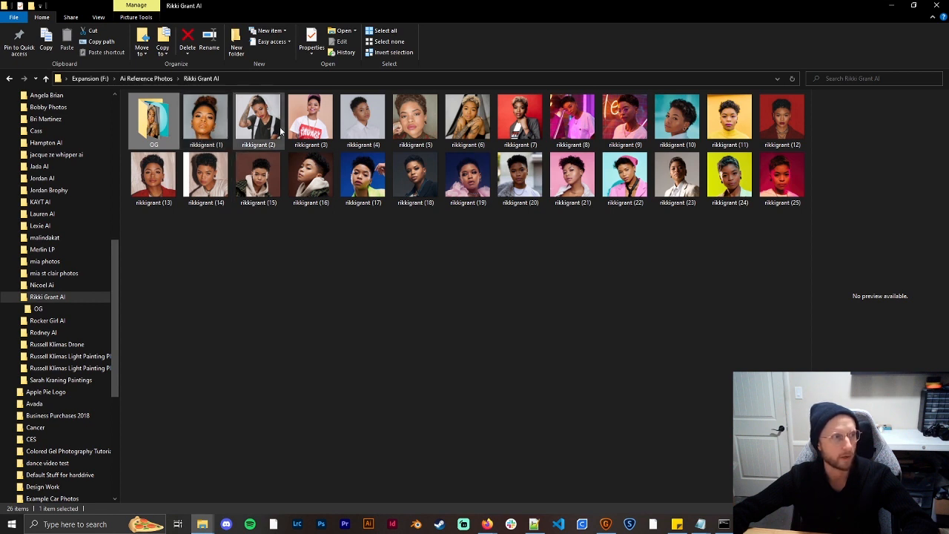
{"action": "left_click", "coordinate": [782, 175]}
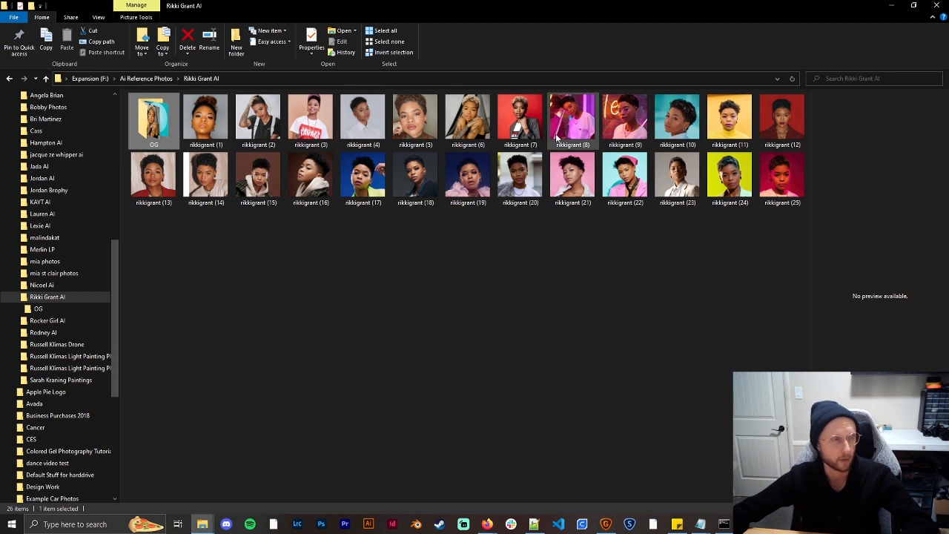
{"action": "mouse_move", "coordinate": [205, 118]}
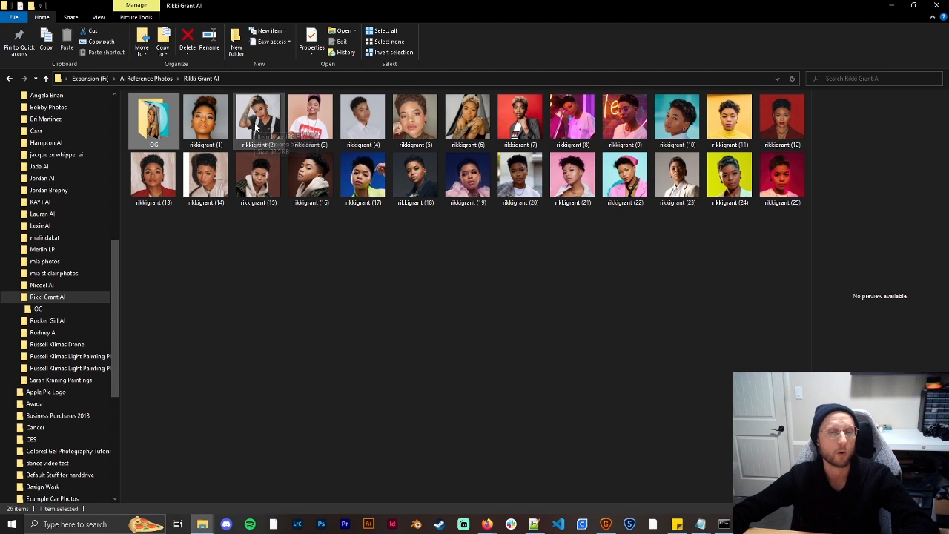
{"action": "mouse_move", "coordinate": [258, 122]}
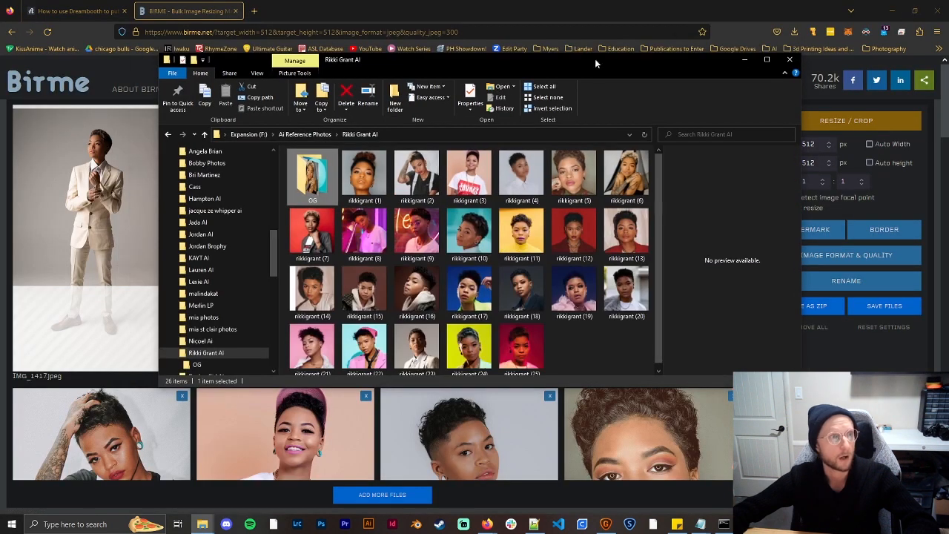
Dismiss the file picker and scroll the Dreambooth tutorial to step 1 'Open the Colab notebook'
{"action": "left_click", "coordinate": [788, 59]}
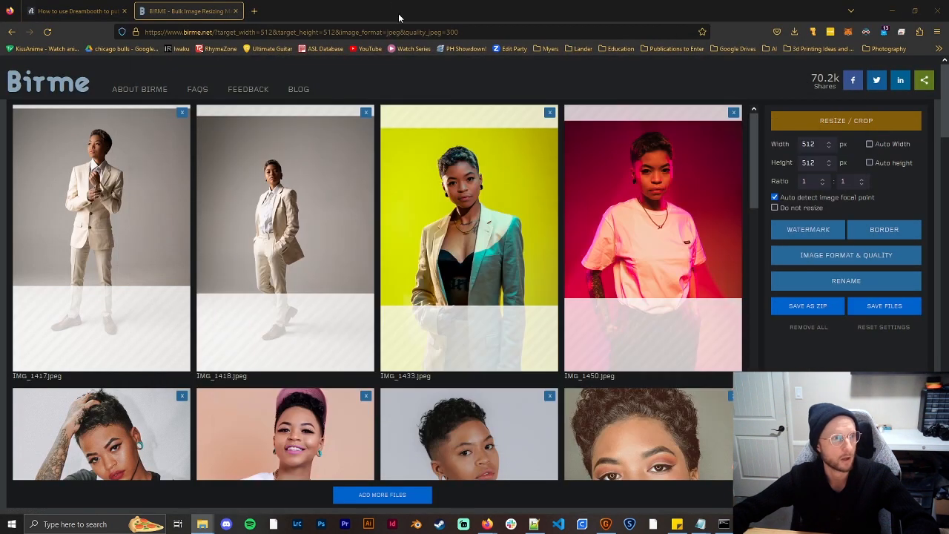
{"action": "left_click", "coordinate": [74, 11]}
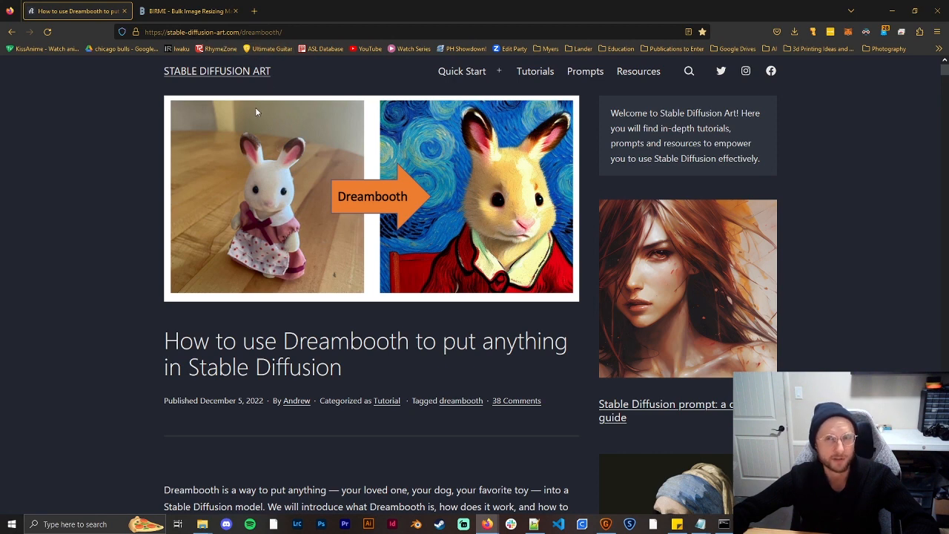
{"action": "mouse_move", "coordinate": [101, 216]}
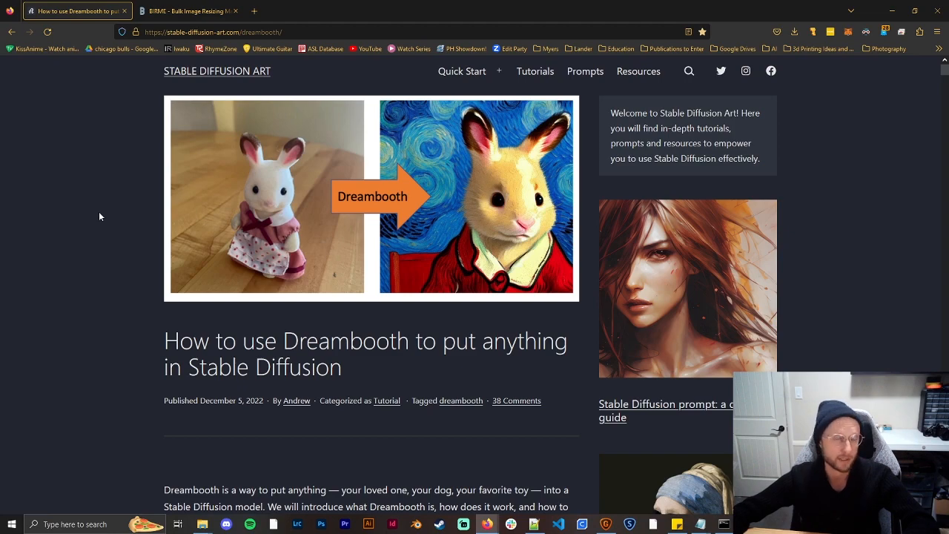
{"action": "scroll", "scroll_direction": "down", "scroll_amount": 3}
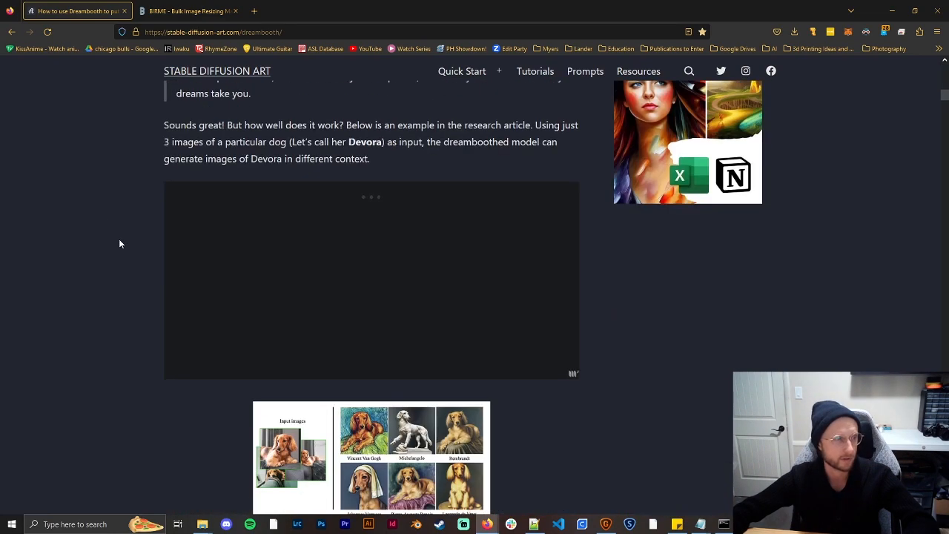
{"action": "scroll", "scroll_direction": "down", "scroll_amount": 3}
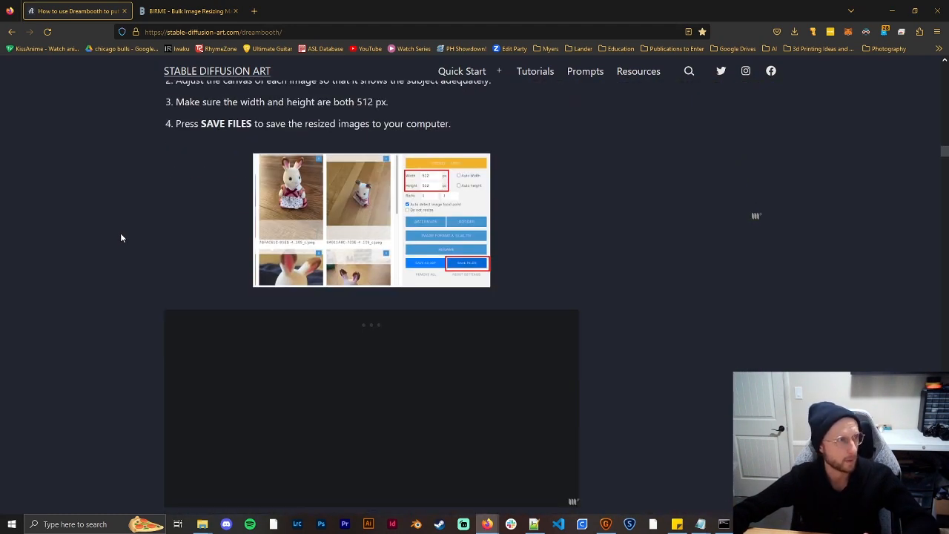
{"action": "scroll", "scroll_direction": "down", "scroll_amount": 3}
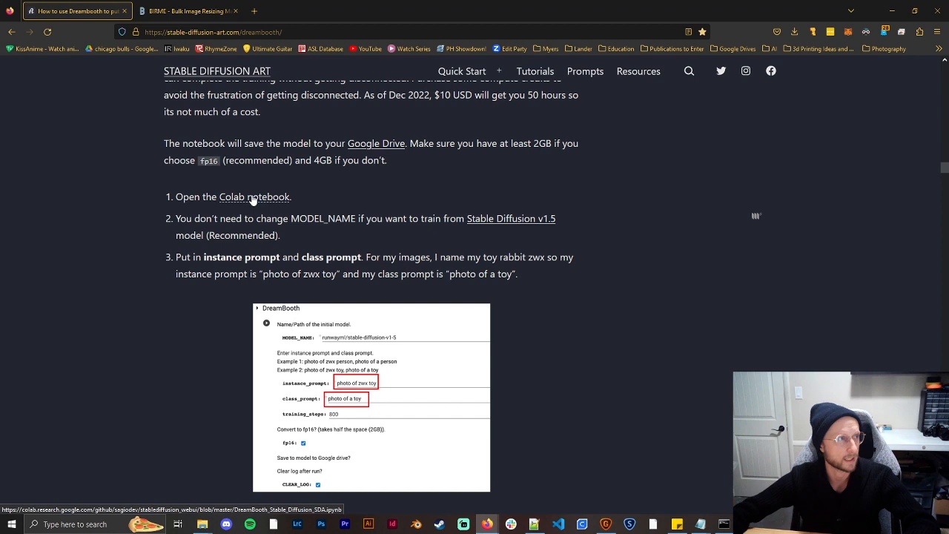
Open the linked Colab notebook and find dreamlike-photoreal-2.0 on the Hugging Face models page
{"action": "left_click", "coordinate": [255, 196]}
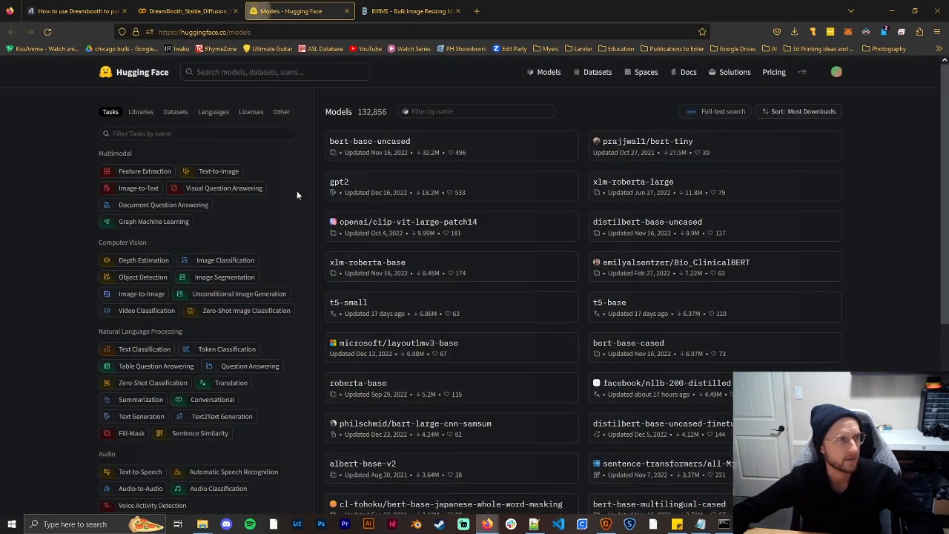
{"action": "mouse_move", "coordinate": [637, 258]}
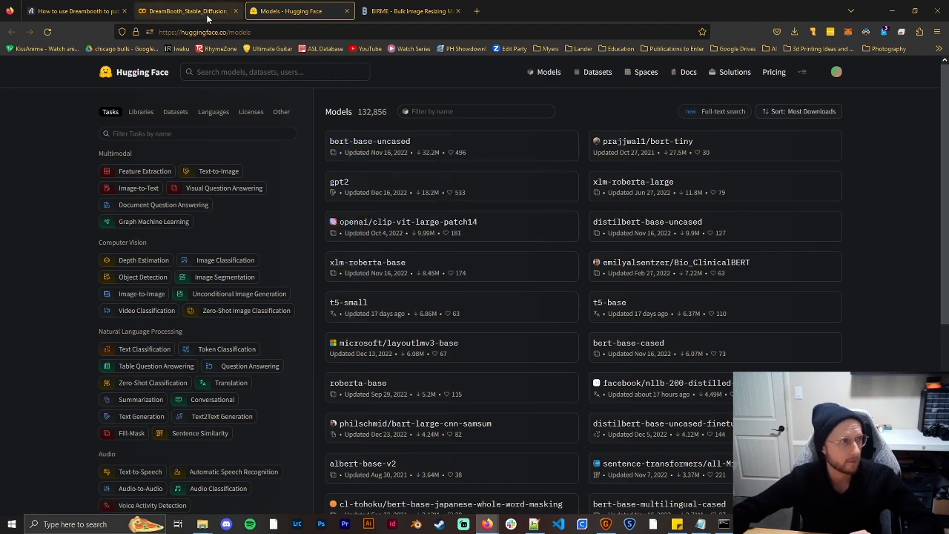
{"action": "left_click", "coordinate": [185, 11]}
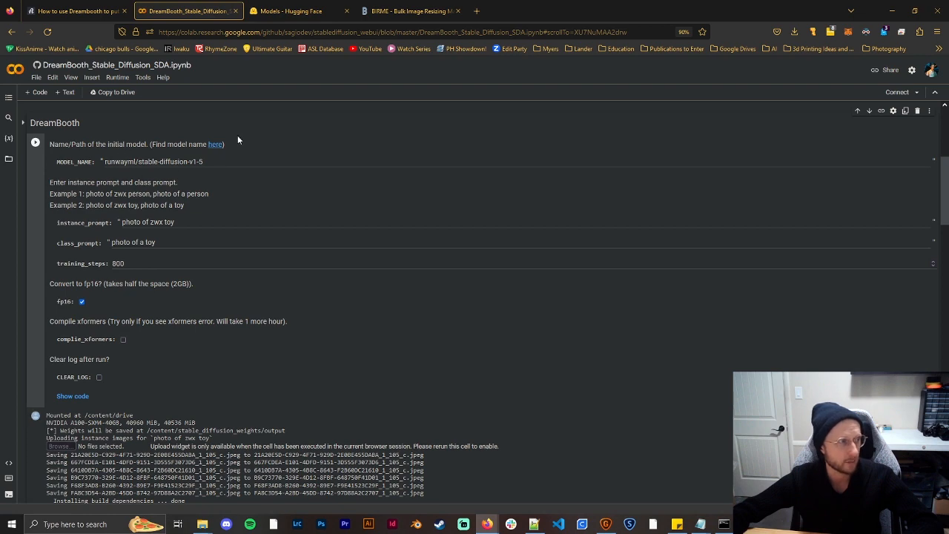
{"action": "left_click", "coordinate": [300, 10]}
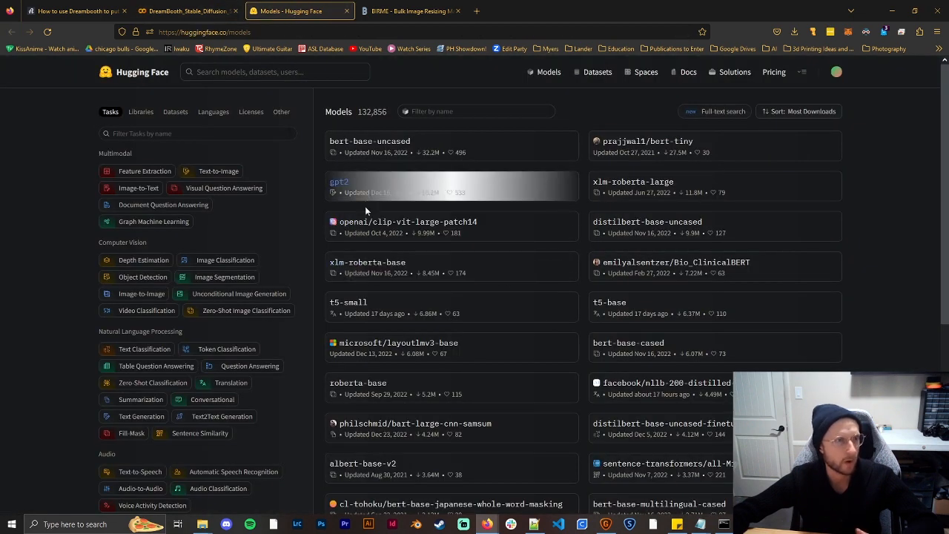
{"action": "scroll", "scroll_direction": "down", "scroll_amount": 3}
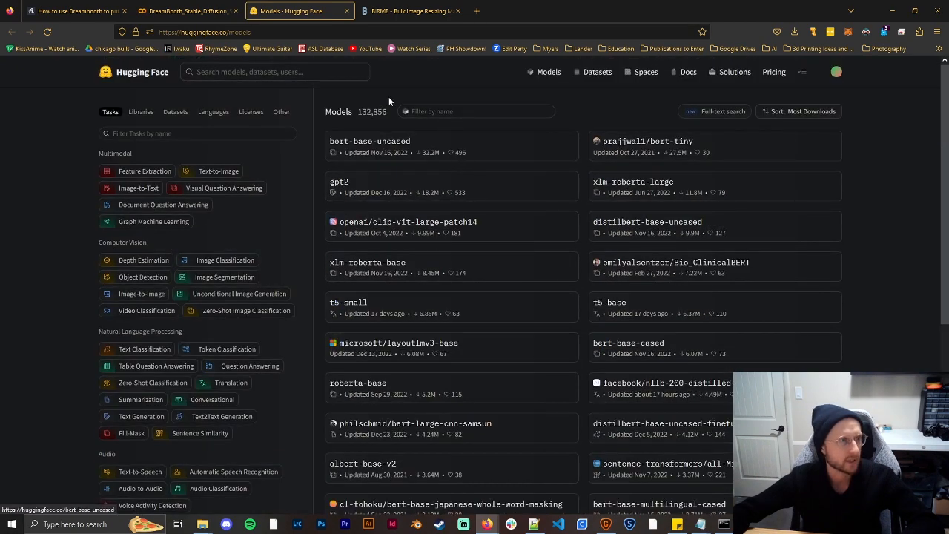
{"action": "type", "text": "drea"}
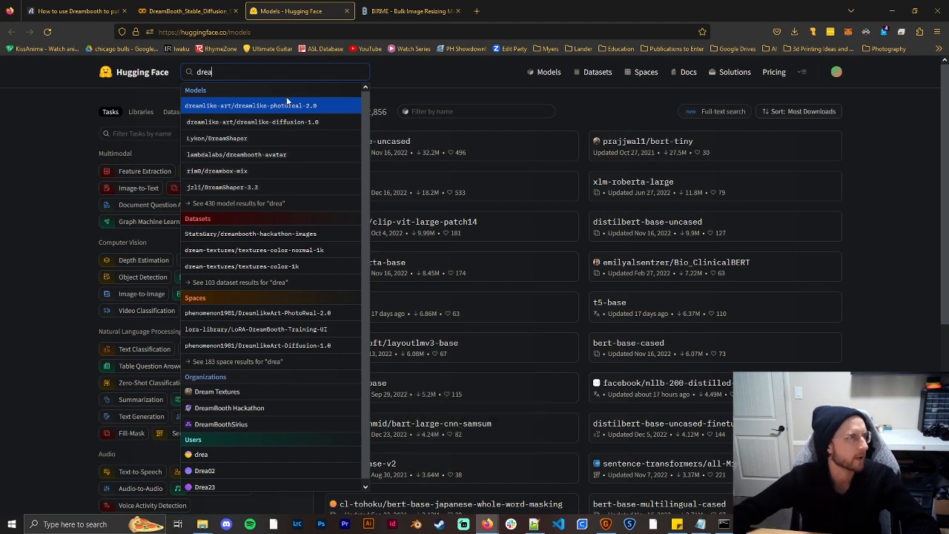
{"action": "left_click", "coordinate": [249, 105]}
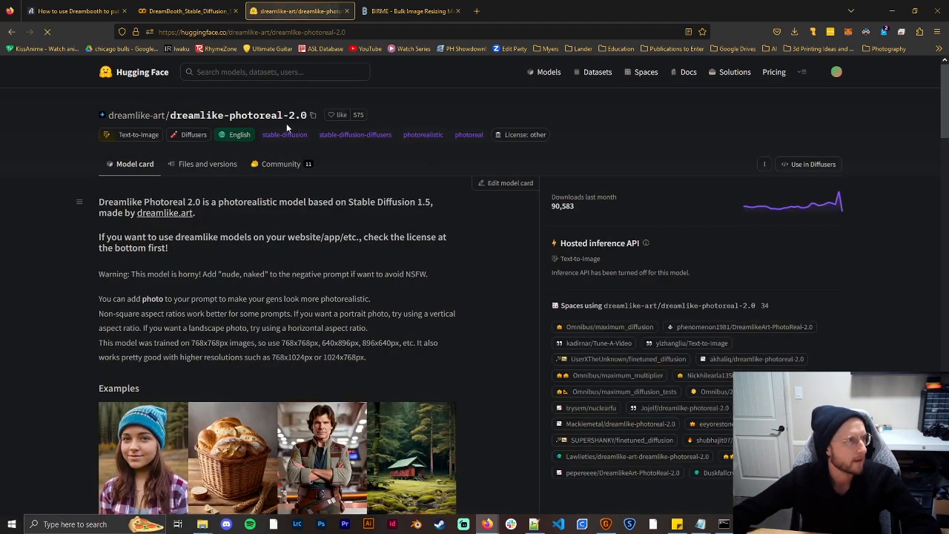
Set MODEL_NAME in the notebook to dreamlike-art/dreamlike-photoreal-2.0
{"action": "left_click", "coordinate": [186, 10]}
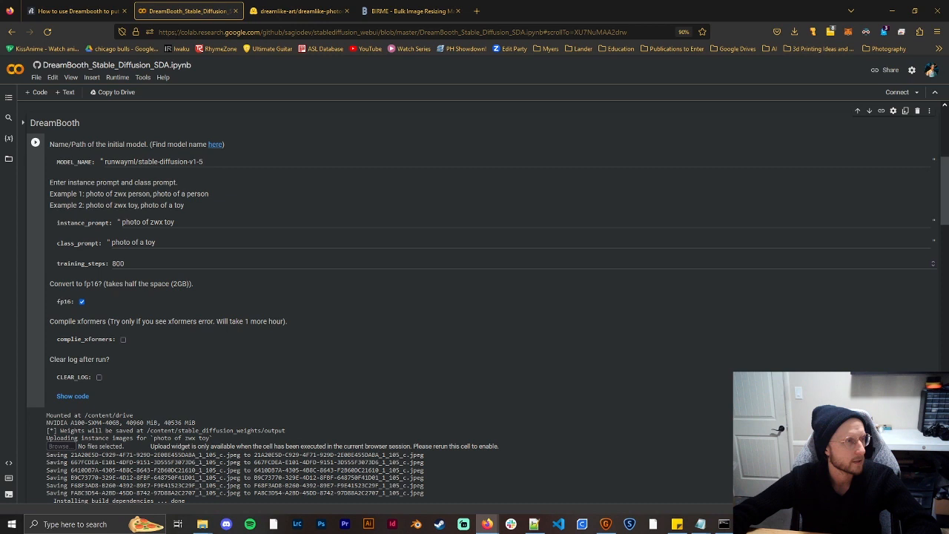
{"action": "type", "text": "dreamlike-art/dreamlike-photoreal-2.0"}
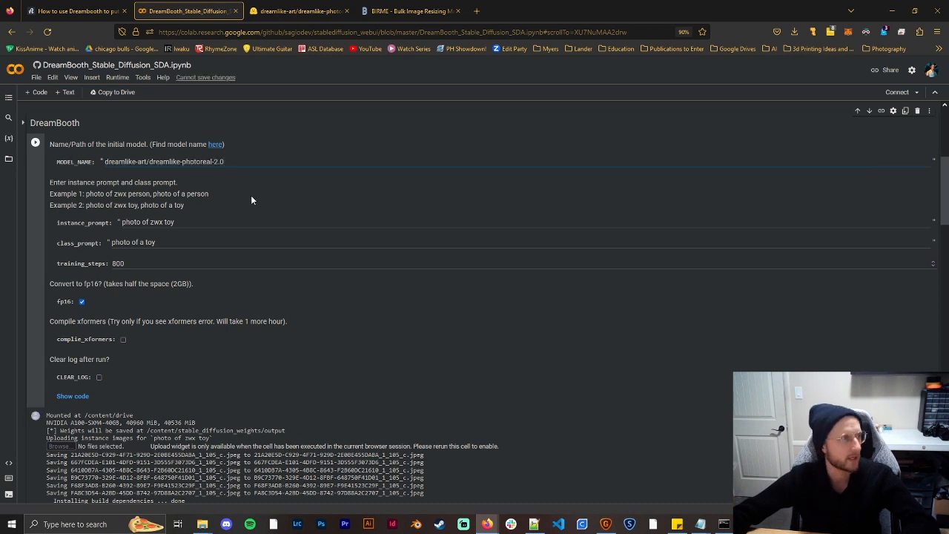
{"action": "mouse_move", "coordinate": [262, 204]}
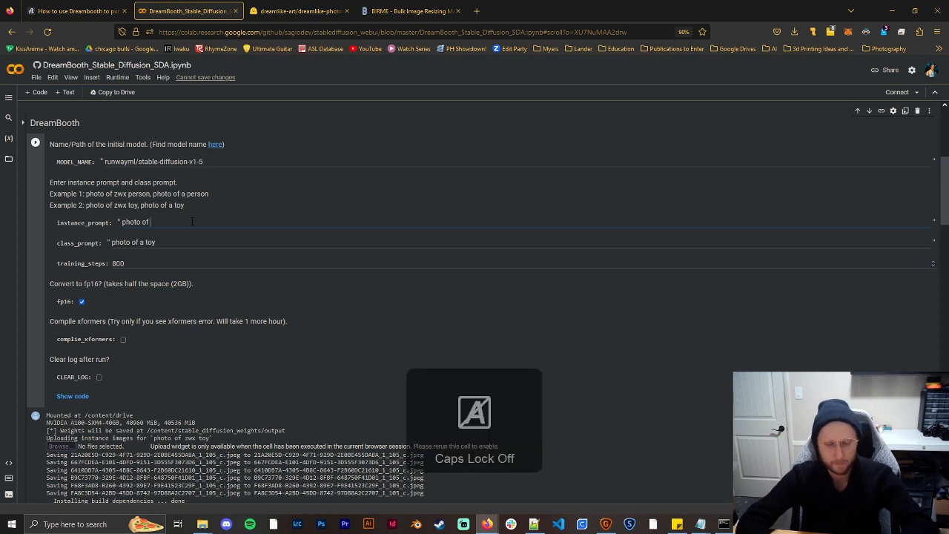
Set the prompts to 'photo of rikkigrant' and run the training cell, accepting the Run anyway warning
{"action": "type", "text": "rikkigrant"}
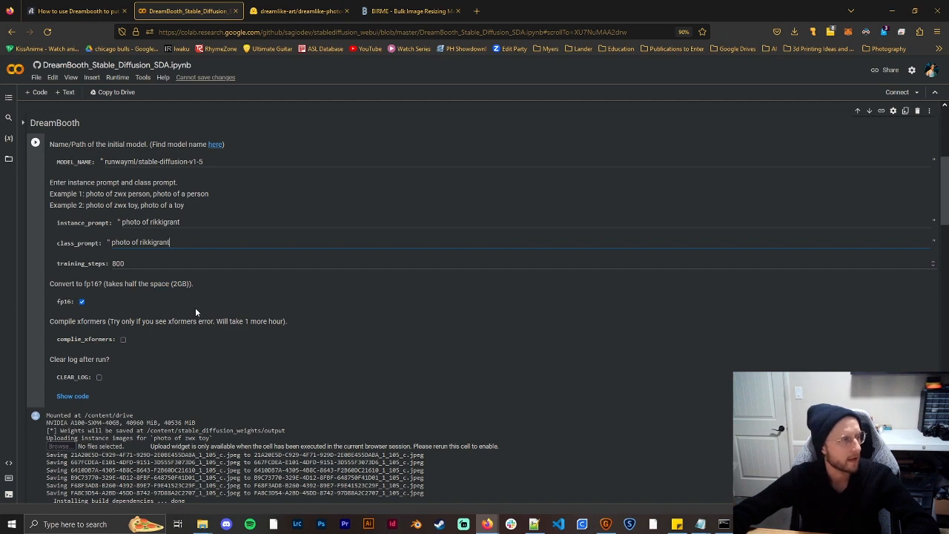
{"action": "mouse_move", "coordinate": [193, 321]}
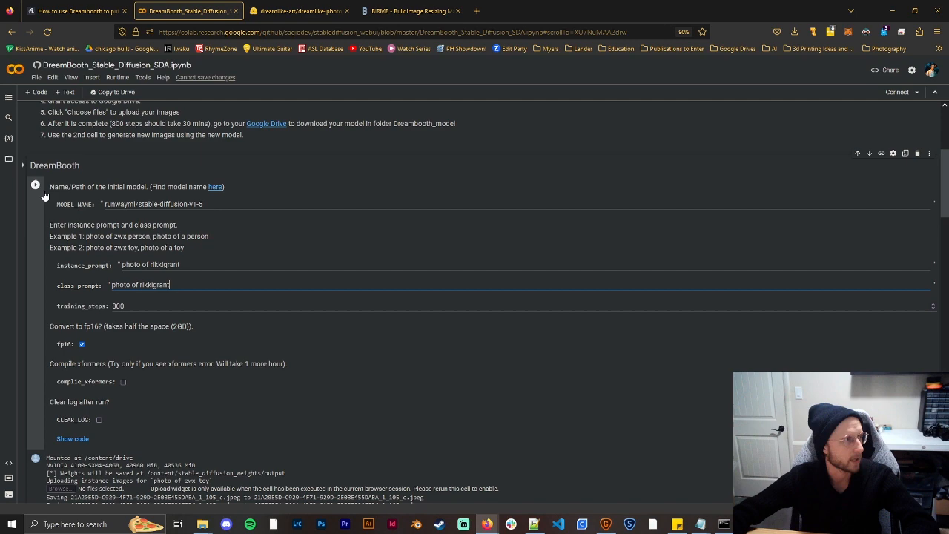
{"action": "left_click", "coordinate": [36, 186]}
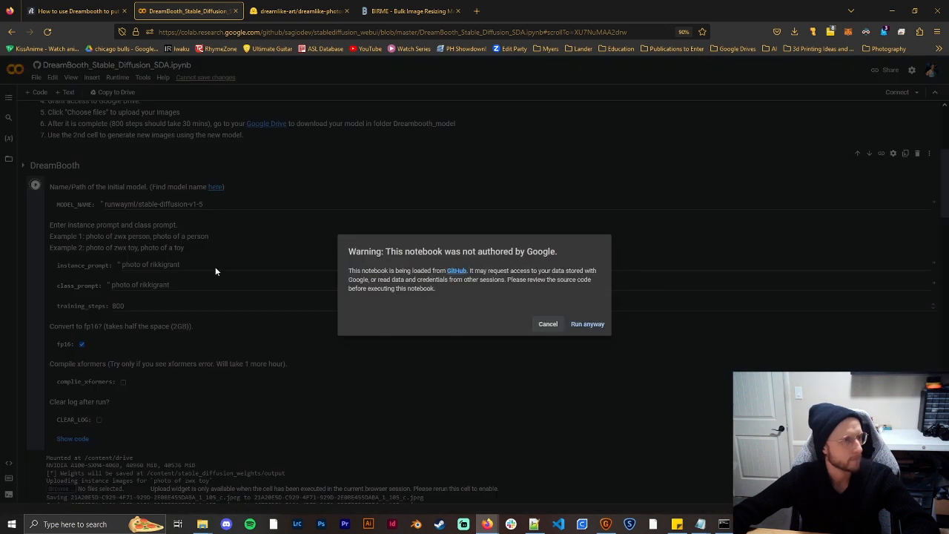
{"action": "left_click", "coordinate": [587, 323]}
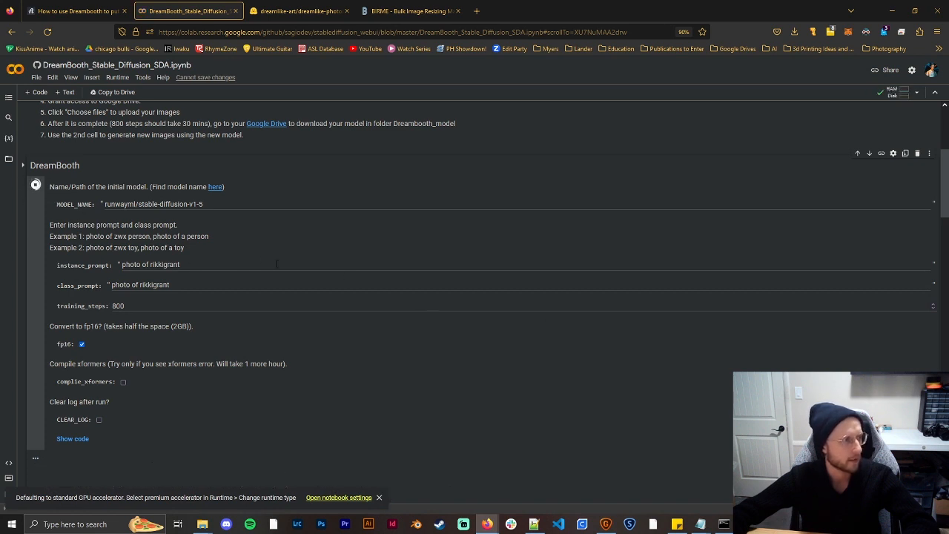
{"action": "left_click", "coordinate": [35, 183]}
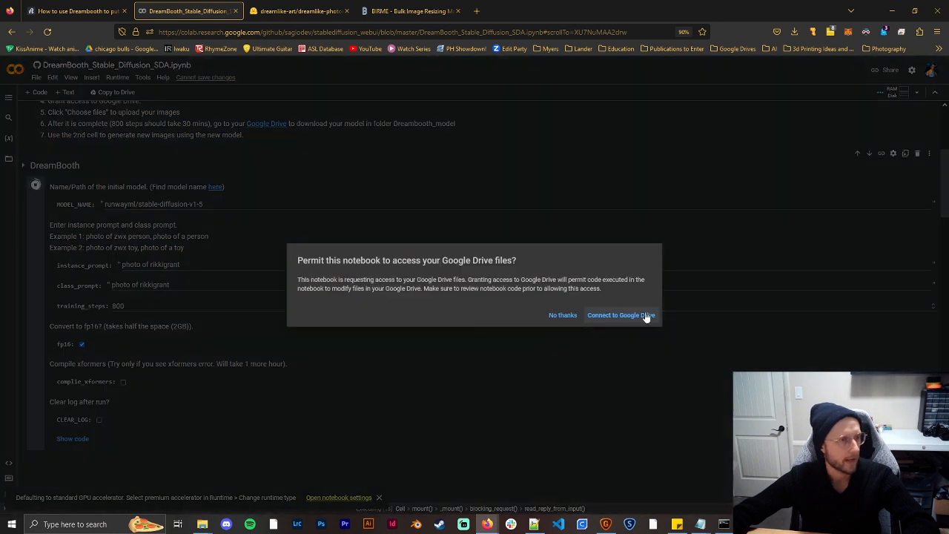
Connect the notebook to Google Drive with the chosen Google account until the upload prompt appears
{"action": "left_click", "coordinate": [621, 314]}
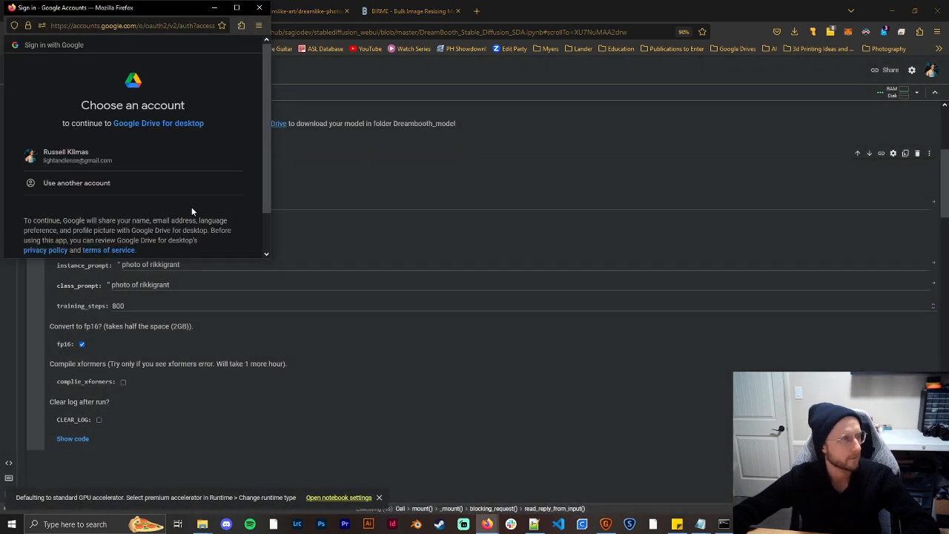
{"action": "left_click", "coordinate": [77, 156]}
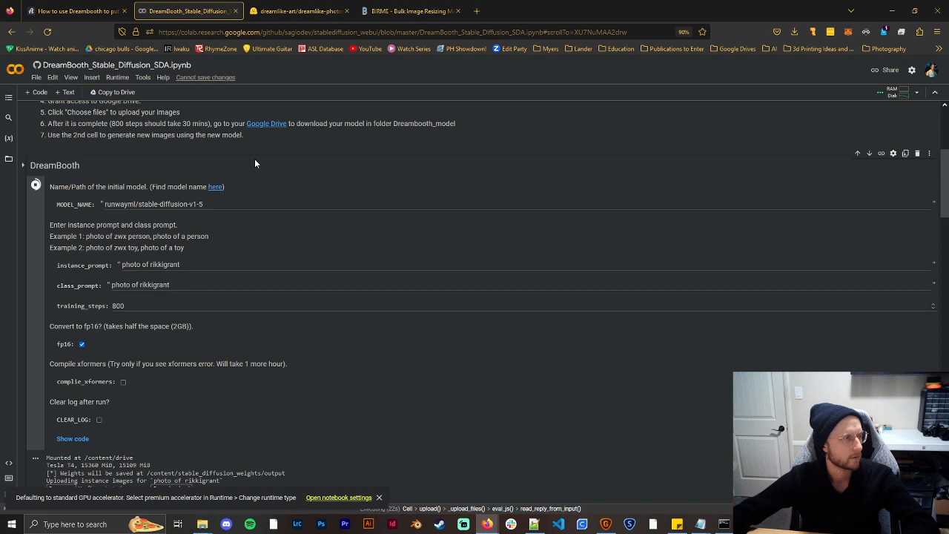
{"action": "scroll", "scroll_direction": "down", "scroll_amount": 3}
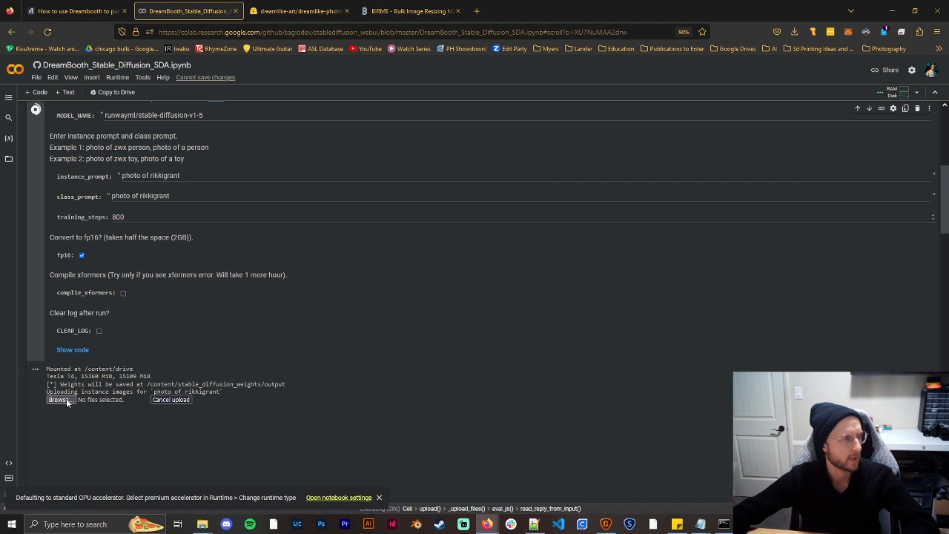
Upload every image in the subject's reference photos folder as the training instance images
{"action": "left_click", "coordinate": [58, 401]}
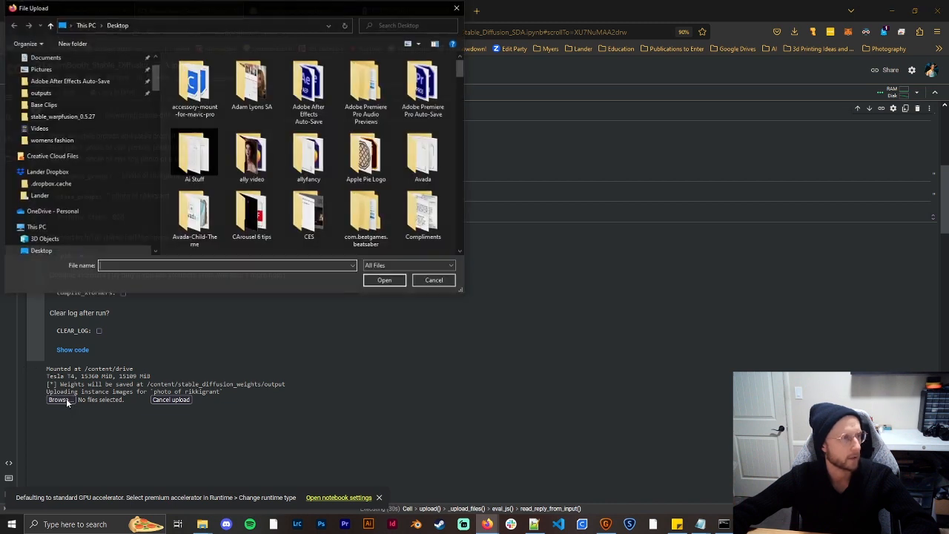
{"action": "left_click", "coordinate": [40, 68]}
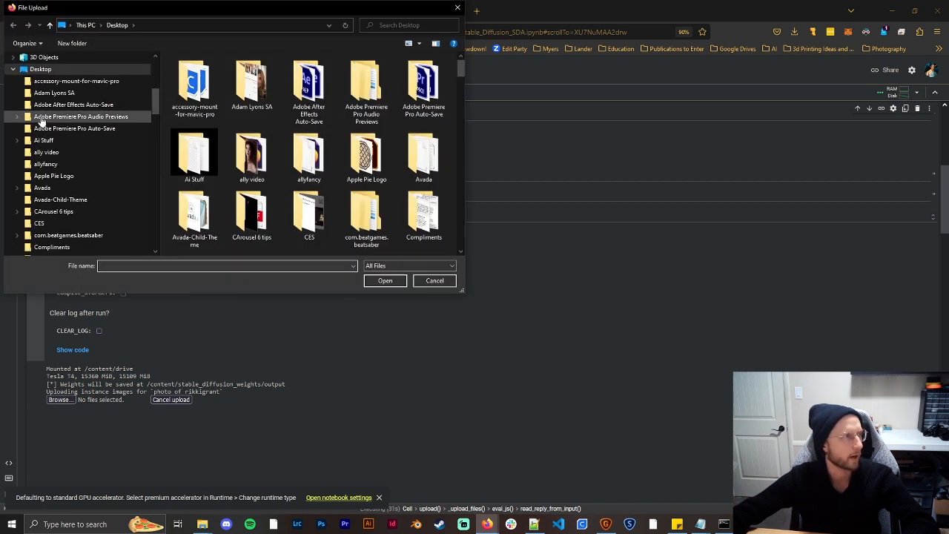
{"action": "left_click", "coordinate": [18, 163]}
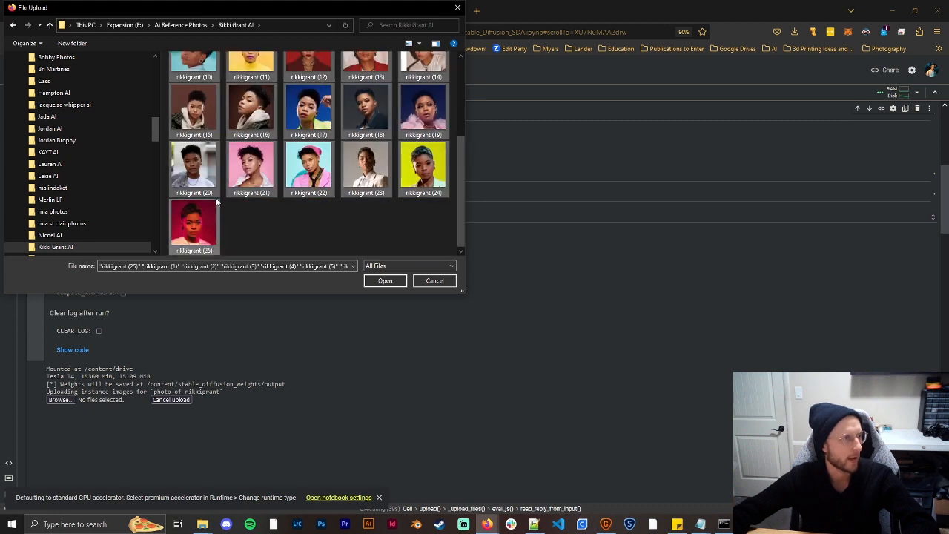
{"action": "left_click", "coordinate": [385, 280]}
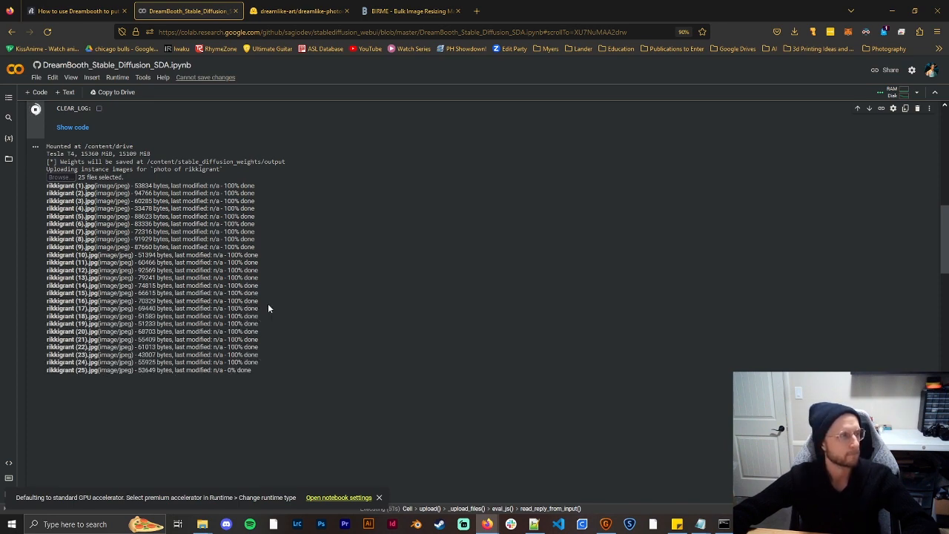
Follow the cell output as the photos are saved and dependency packages install
{"action": "scroll", "scroll_direction": "down", "scroll_amount": 3}
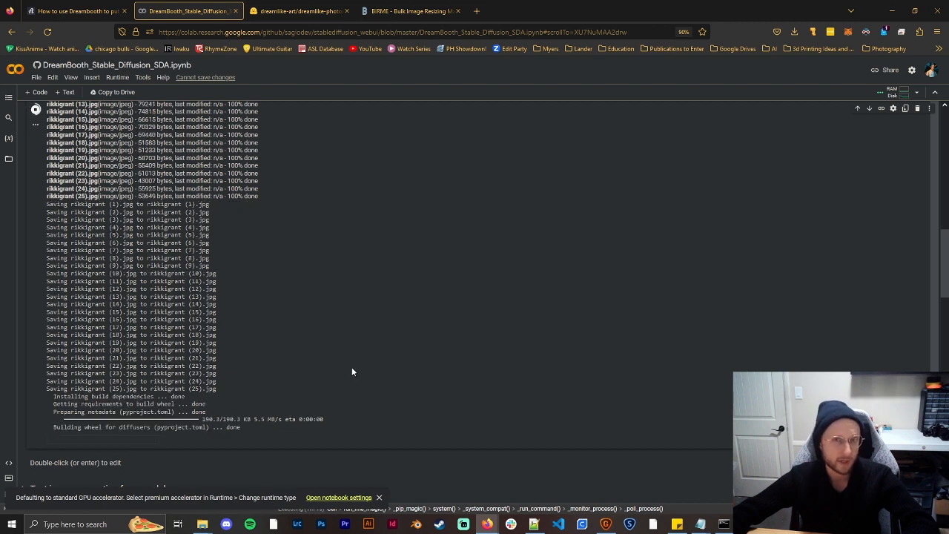
{"action": "mouse_move", "coordinate": [352, 363]}
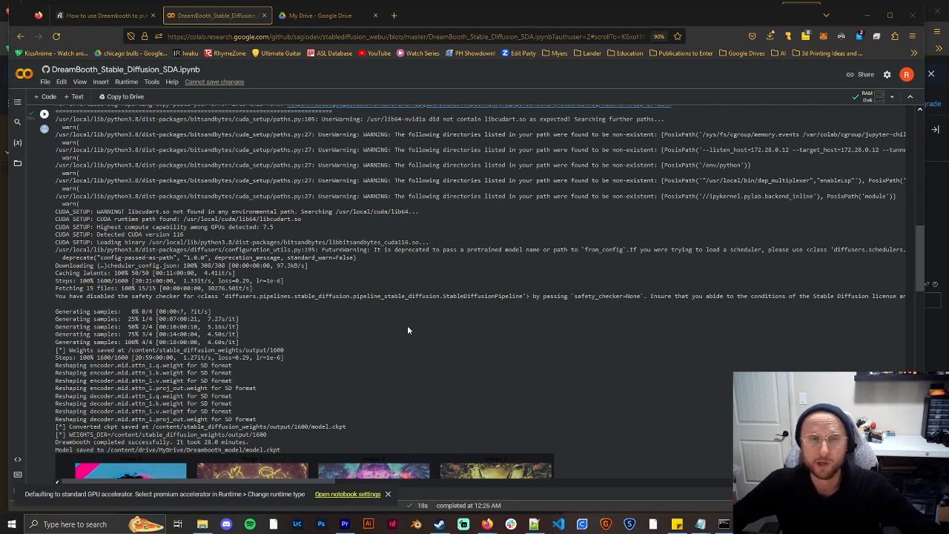
{"action": "mouse_move", "coordinate": [477, 338]}
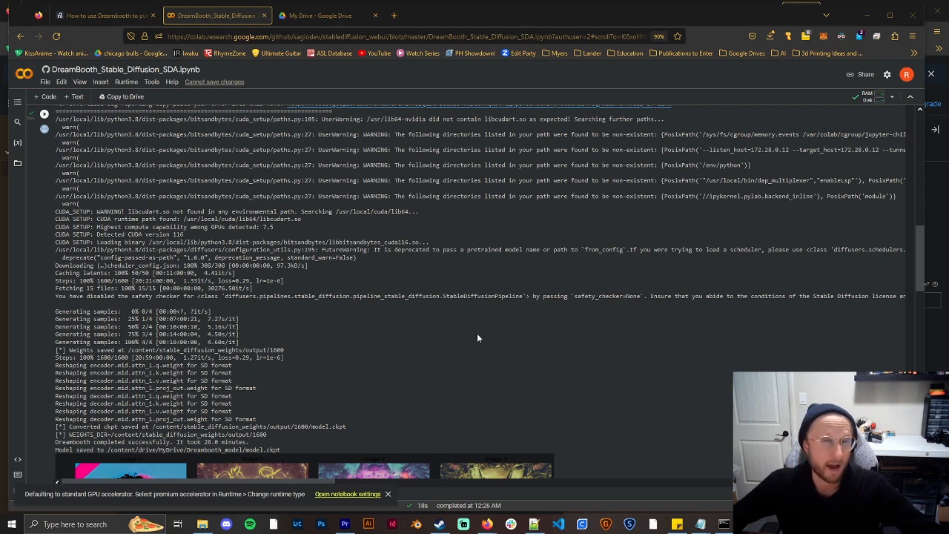
{"action": "mouse_move", "coordinate": [282, 318]}
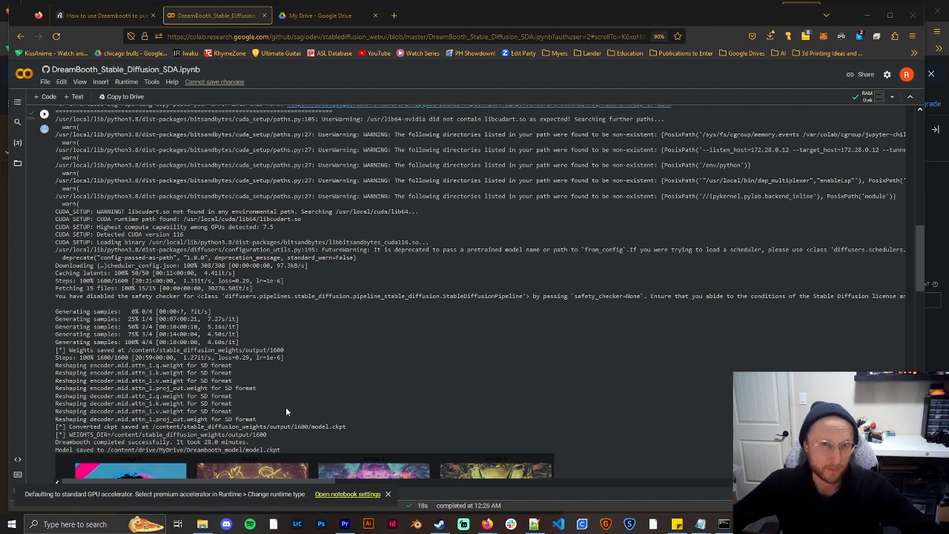
{"action": "mouse_move", "coordinate": [324, 382]}
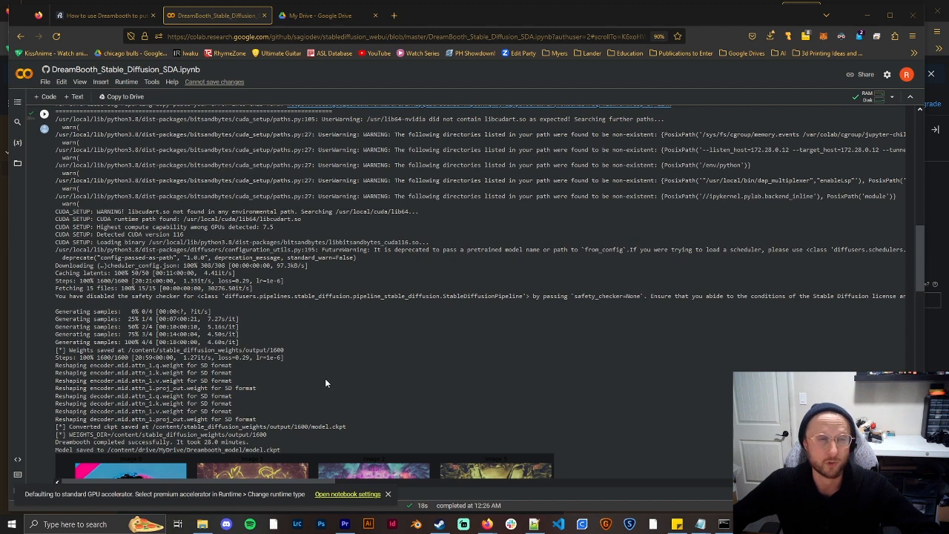
{"action": "mouse_move", "coordinate": [348, 373]}
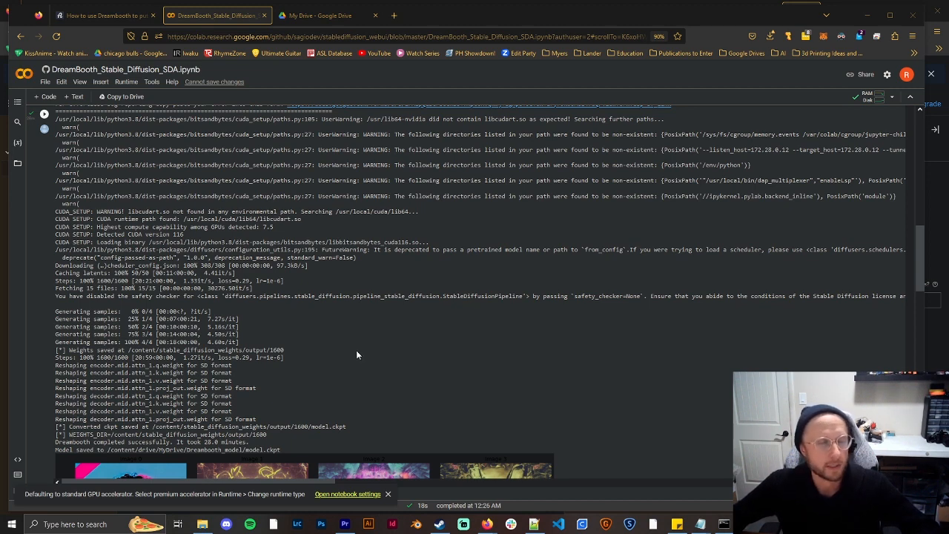
{"action": "mouse_move", "coordinate": [365, 350]}
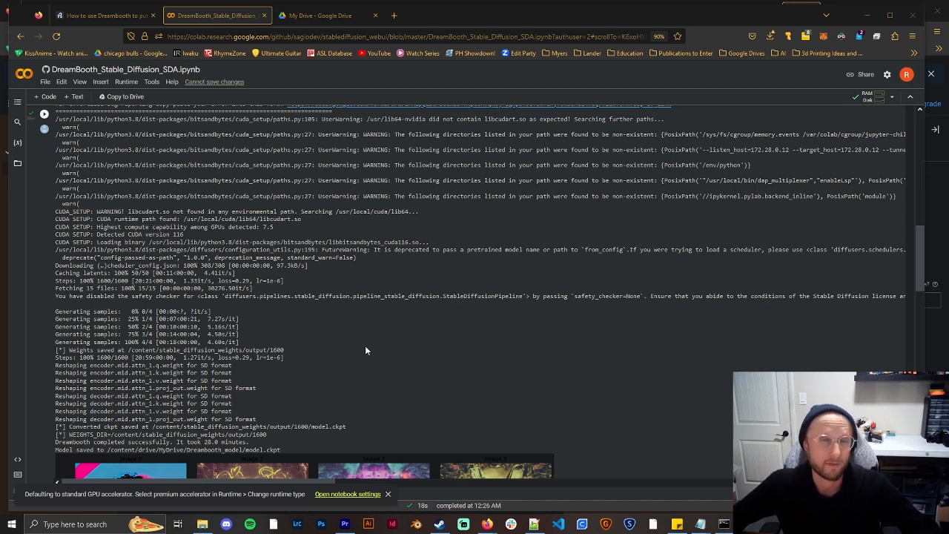
{"action": "mouse_move", "coordinate": [370, 328]}
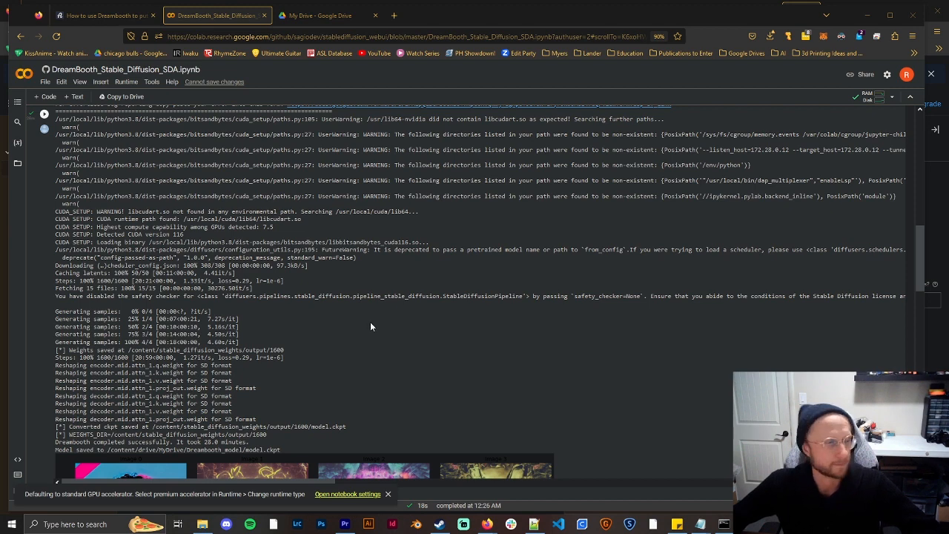
{"action": "scroll", "scroll_direction": "down", "scroll_amount": 3}
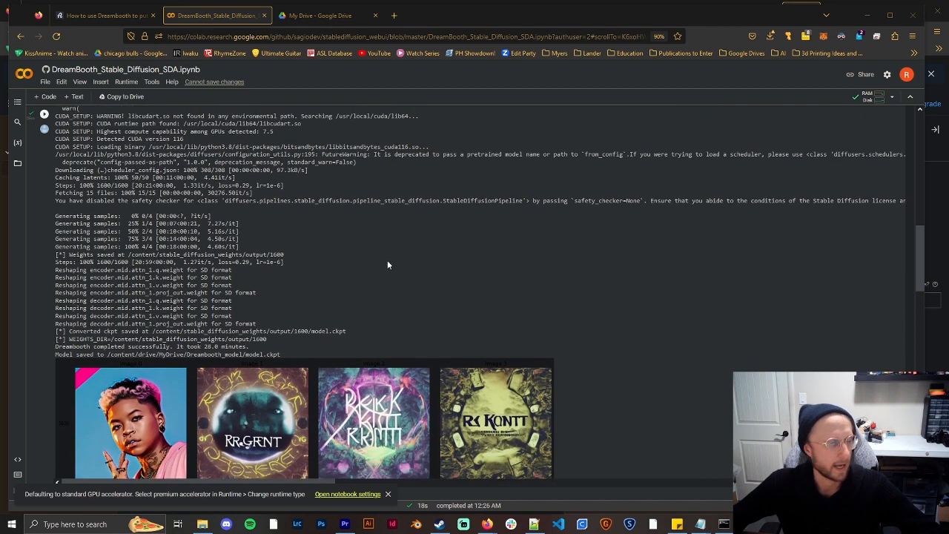
{"action": "scroll", "scroll_direction": "down", "scroll_amount": 3}
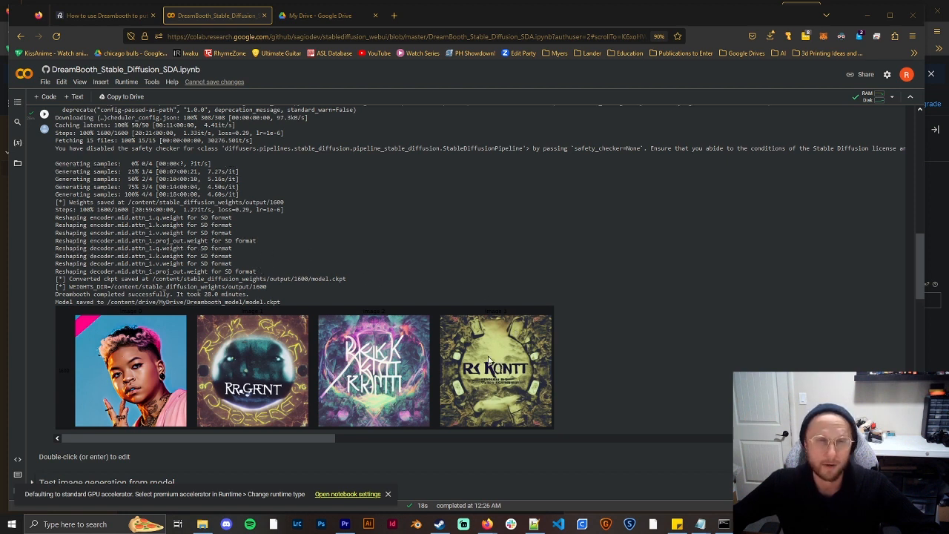
{"action": "mouse_move", "coordinate": [196, 382]}
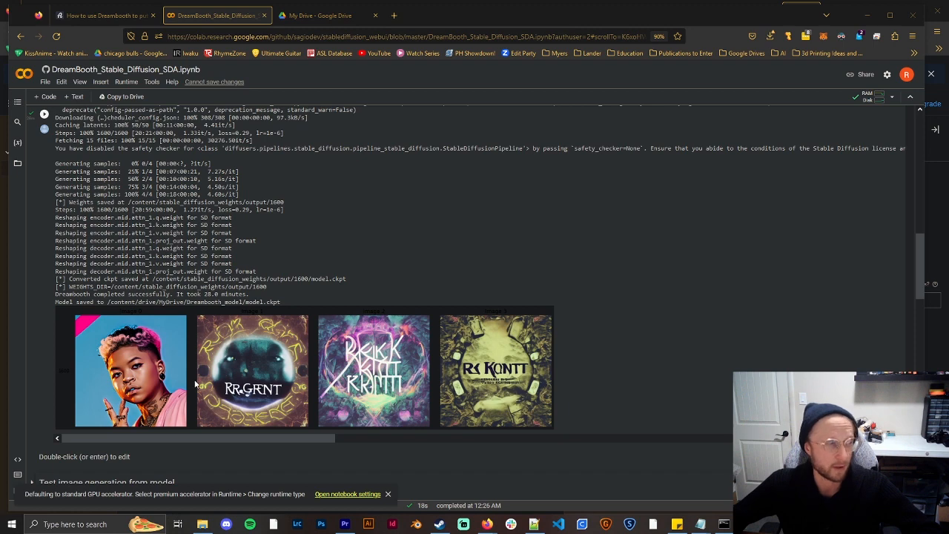
{"action": "mouse_move", "coordinate": [353, 246]}
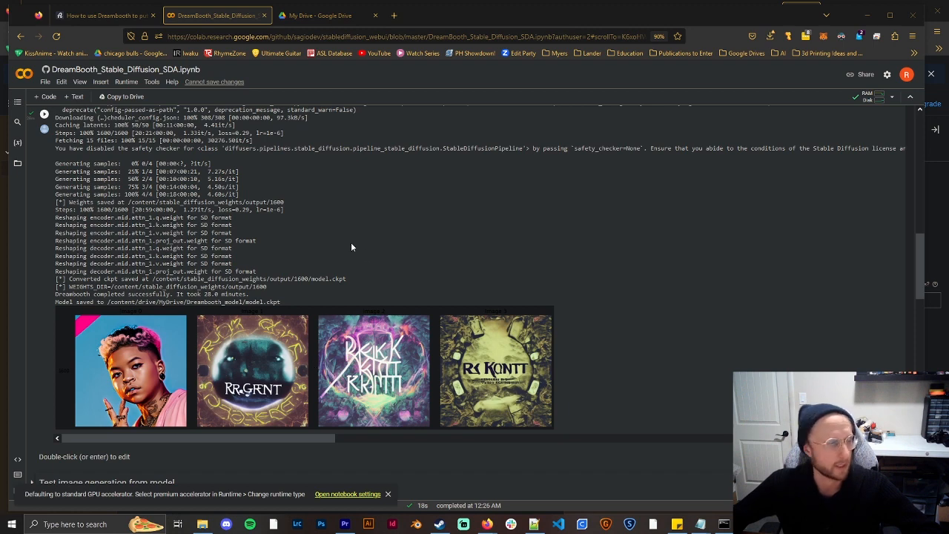
{"action": "scroll", "scroll_direction": "down", "scroll_amount": 3}
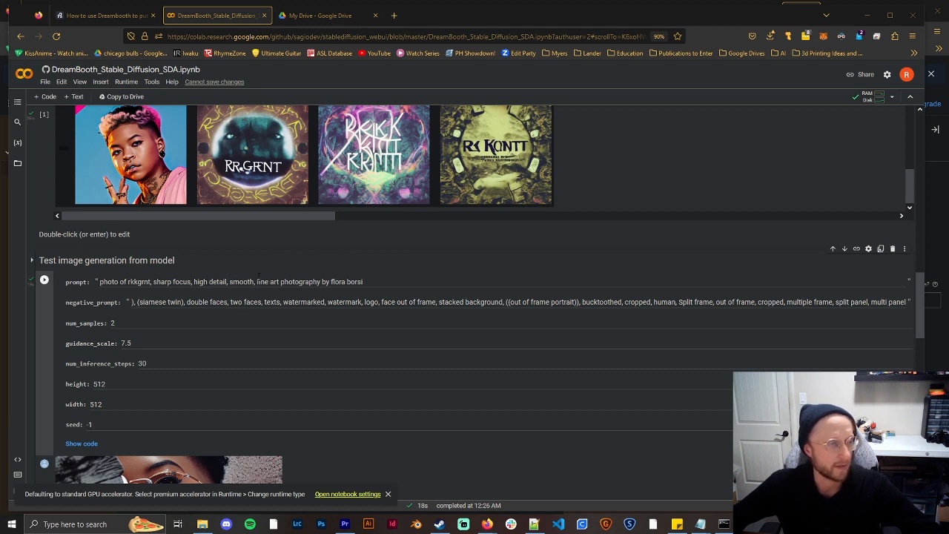
Clear negative_prompt in the Test image generation cell and run it to show two generated portraits
{"action": "left_click", "coordinate": [363, 281]}
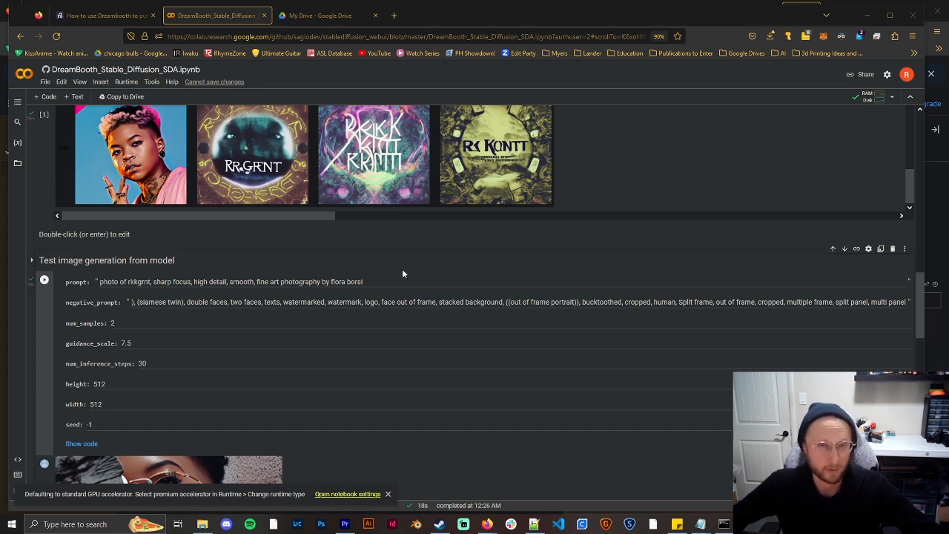
{"action": "mouse_move", "coordinate": [373, 290]}
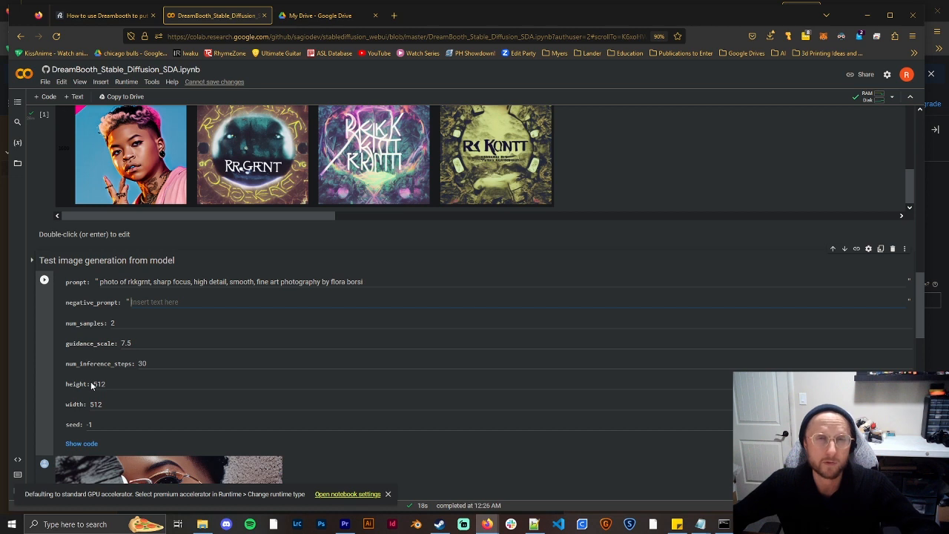
{"action": "mouse_move", "coordinate": [57, 373]}
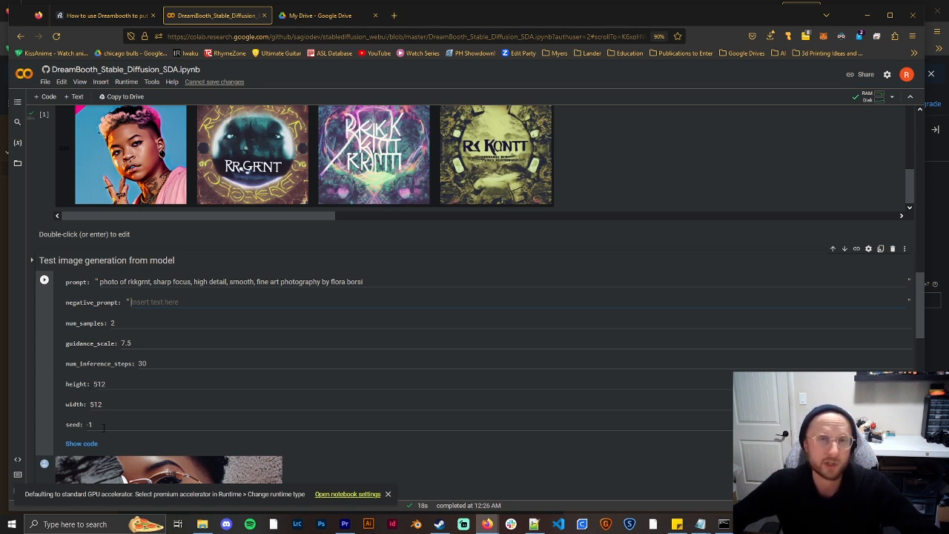
{"action": "scroll", "scroll_direction": "down", "scroll_amount": 3}
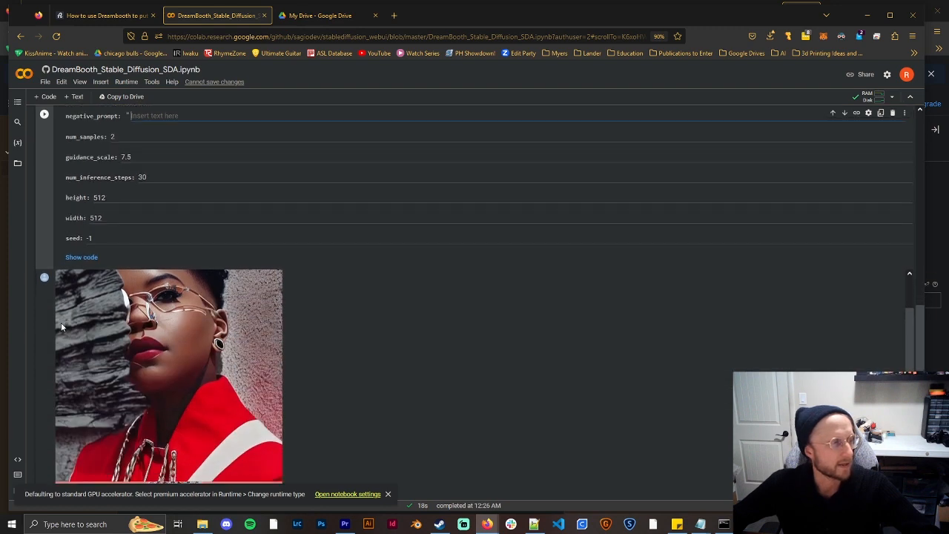
{"action": "scroll", "scroll_direction": "down", "scroll_amount": 3}
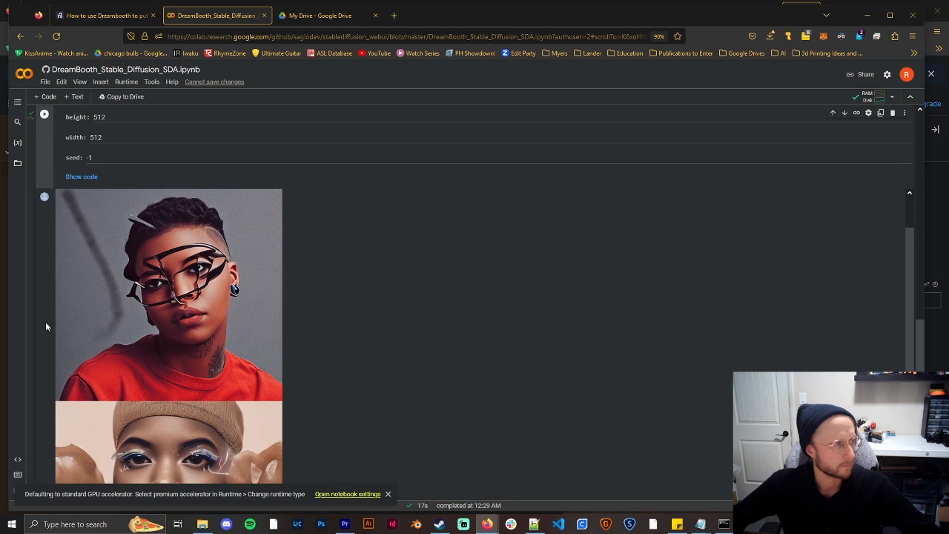
{"action": "scroll", "scroll_direction": "down", "scroll_amount": 3}
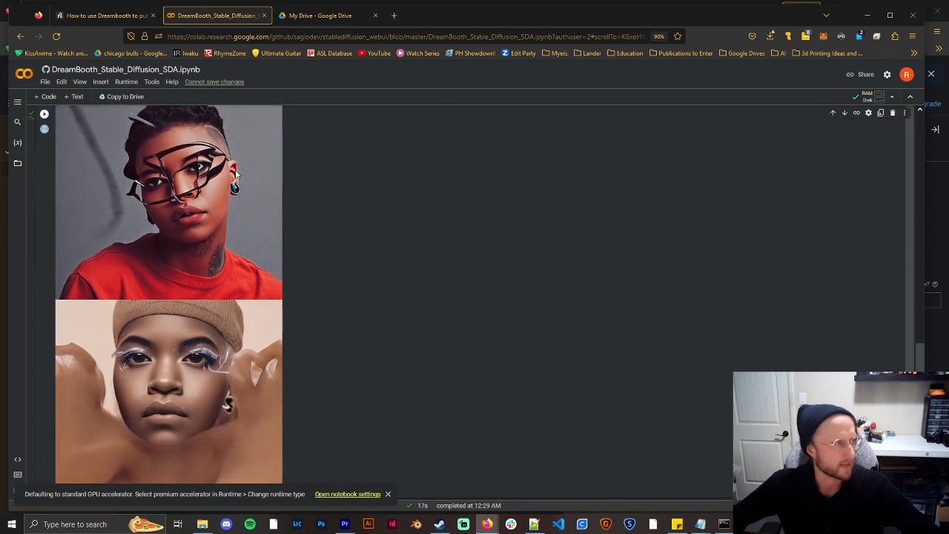
{"action": "scroll", "scroll_direction": "down", "scroll_amount": 3}
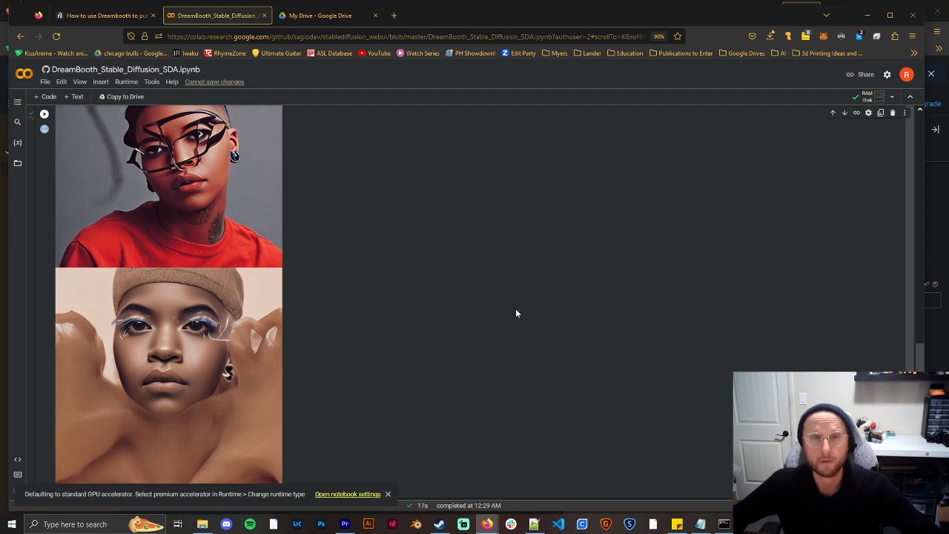
{"action": "mouse_move", "coordinate": [499, 318]}
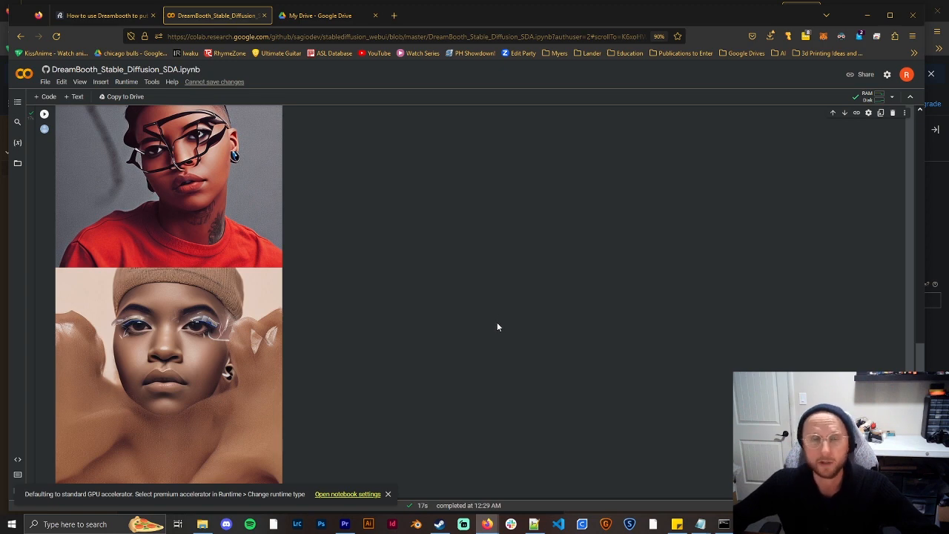
Confirm model.ckpt and the Dreambooth_model folder appear in My Drive
{"action": "left_click", "coordinate": [326, 15]}
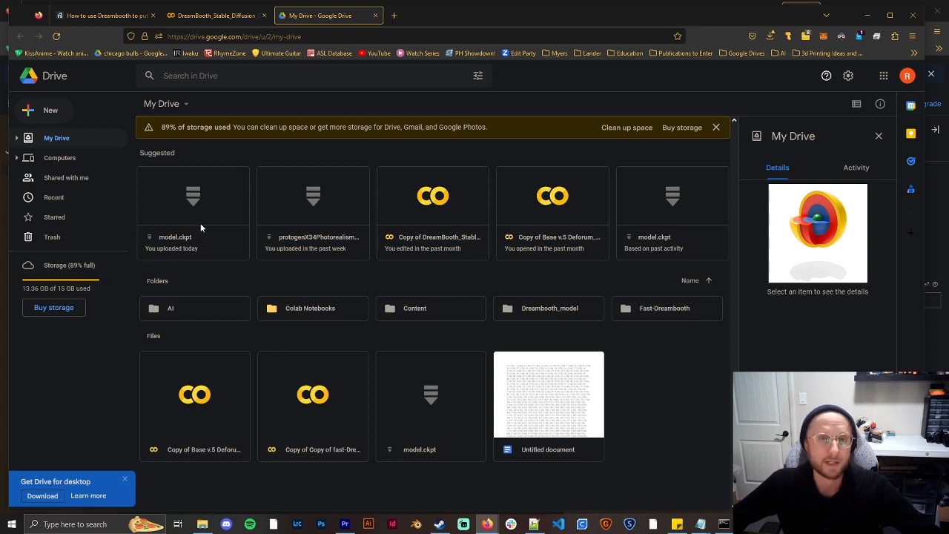
{"action": "mouse_move", "coordinate": [249, 174]}
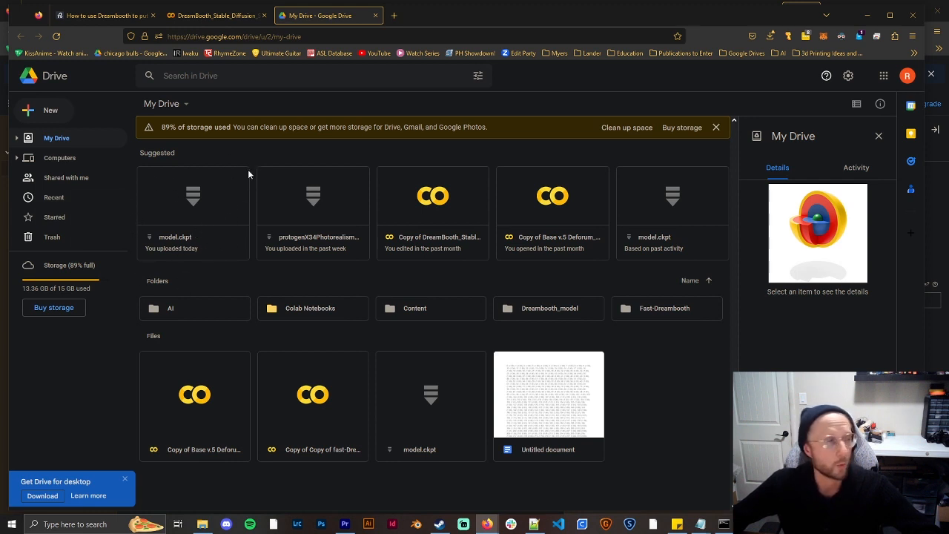
{"action": "mouse_move", "coordinate": [254, 221]}
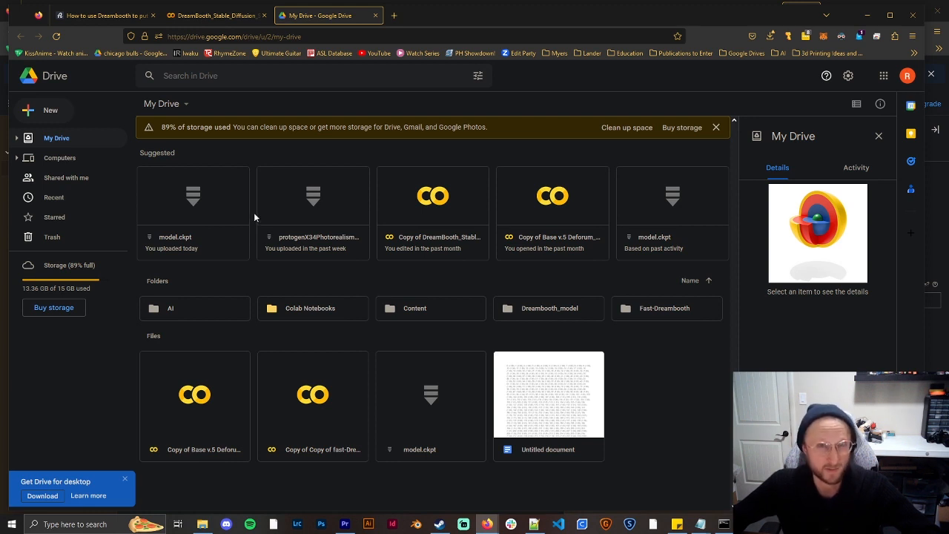
{"action": "mouse_move", "coordinate": [300, 210]}
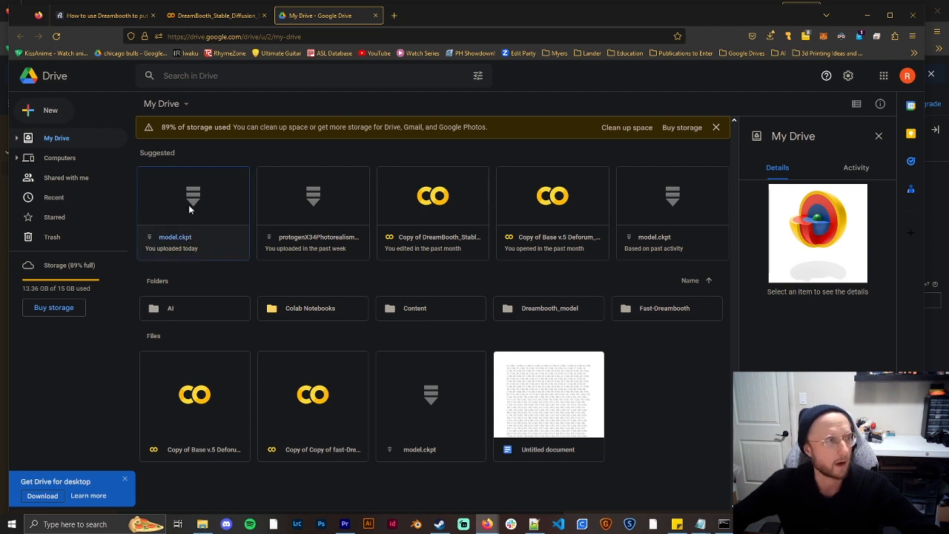
{"action": "right_click", "coordinate": [192, 208]}
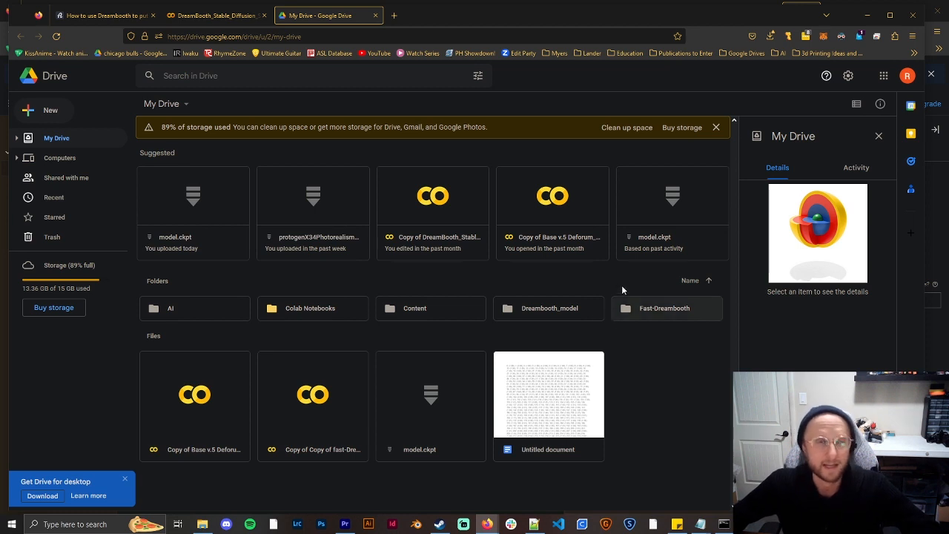
{"action": "mouse_move", "coordinate": [628, 353]}
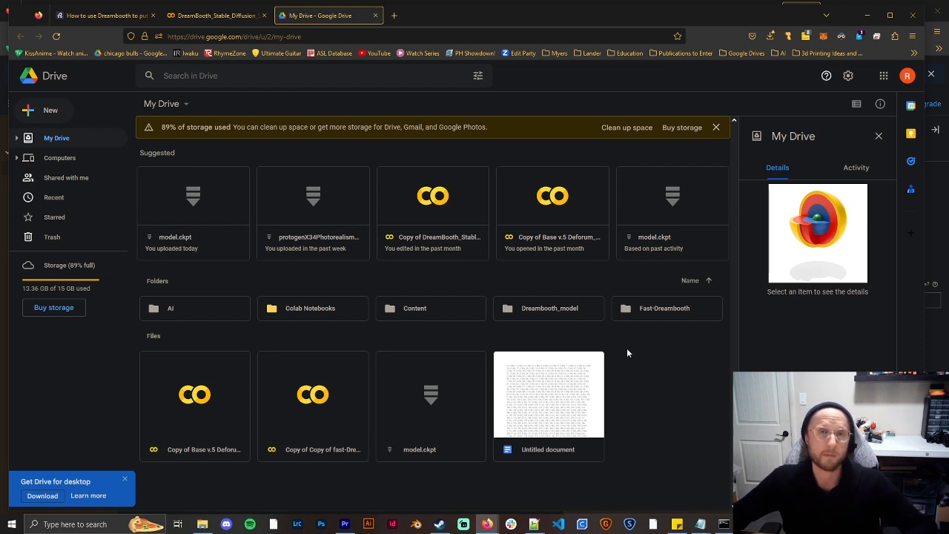
{"action": "mouse_move", "coordinate": [596, 338]}
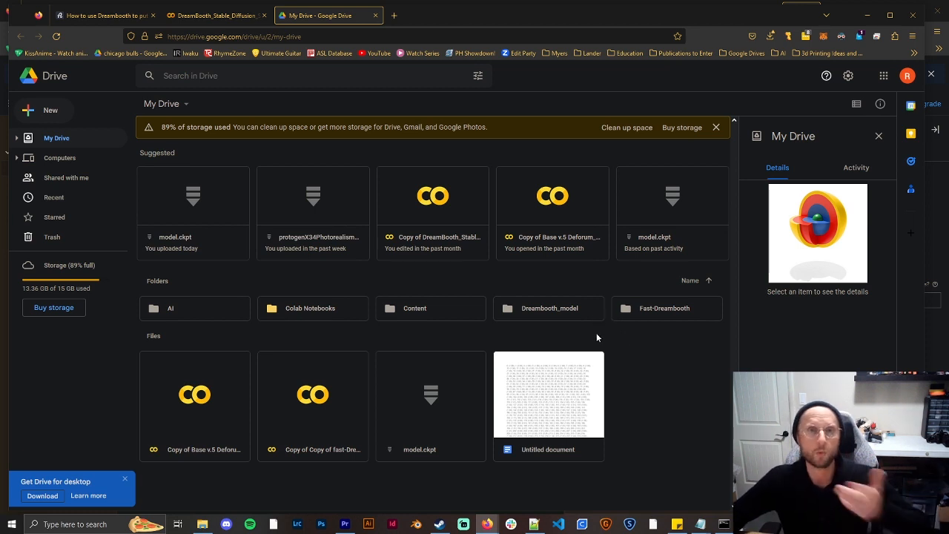